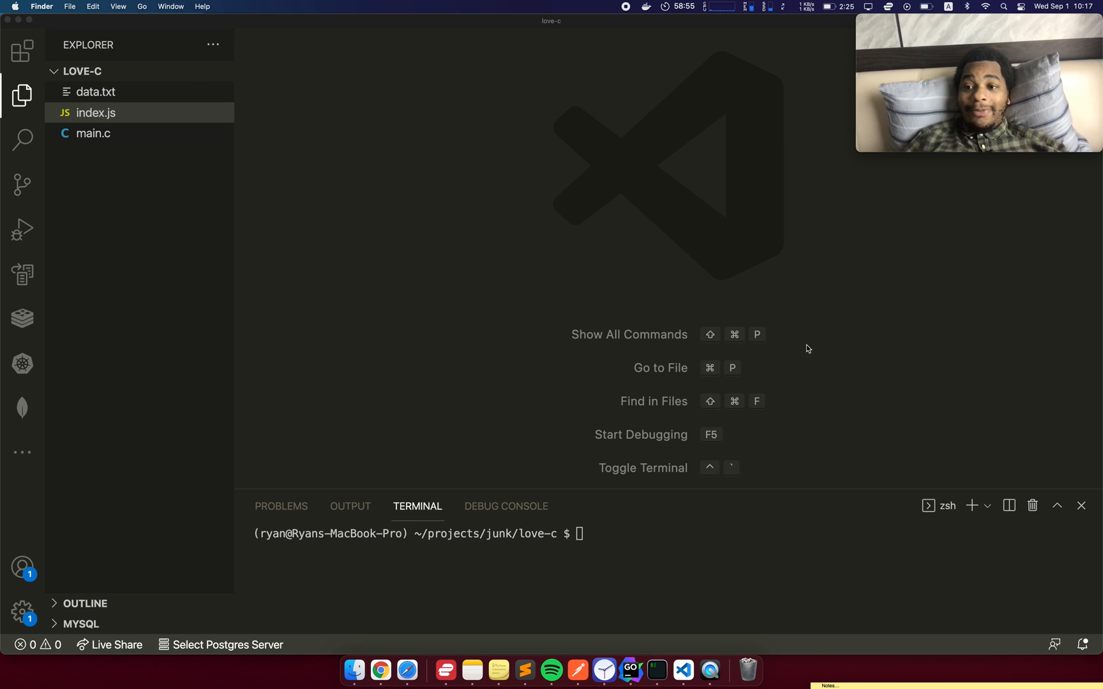
# Step: Open data.txt from the Explorer to show its two lines of text
pyautogui.click(96, 92)
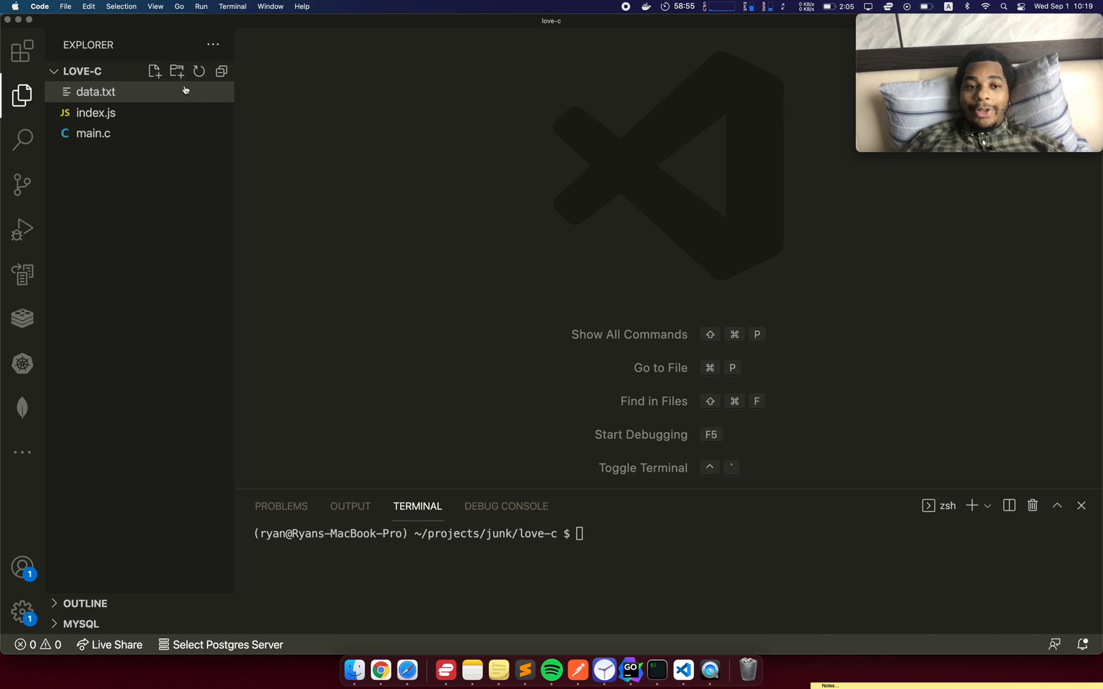
pyautogui.doubleClick(95, 92)
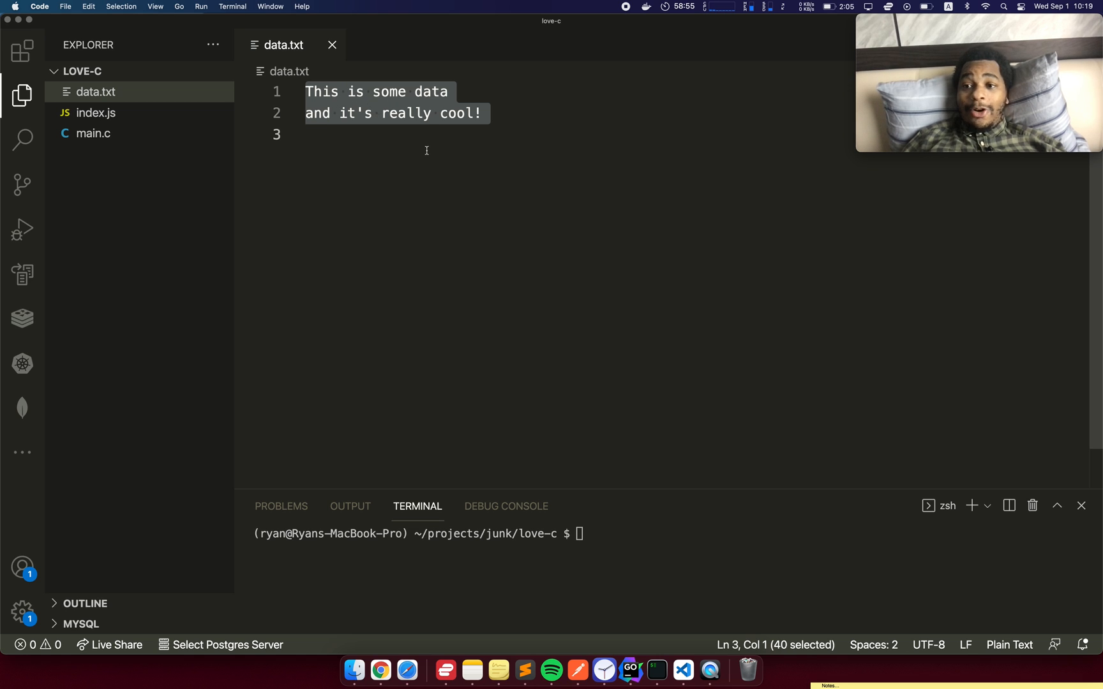
# Step: Write index.js to read data.txt with fs.readFileSync('utf-8') and console.log it, then move to main.c
pyautogui.click(96, 112)
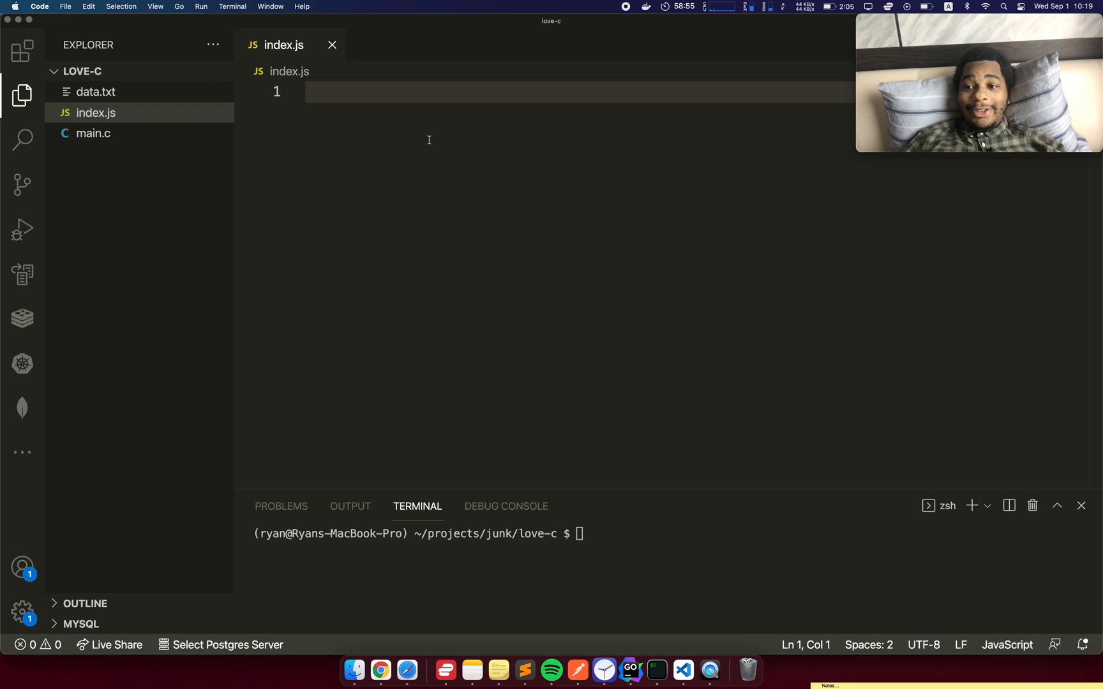
pyautogui.write('const tex')
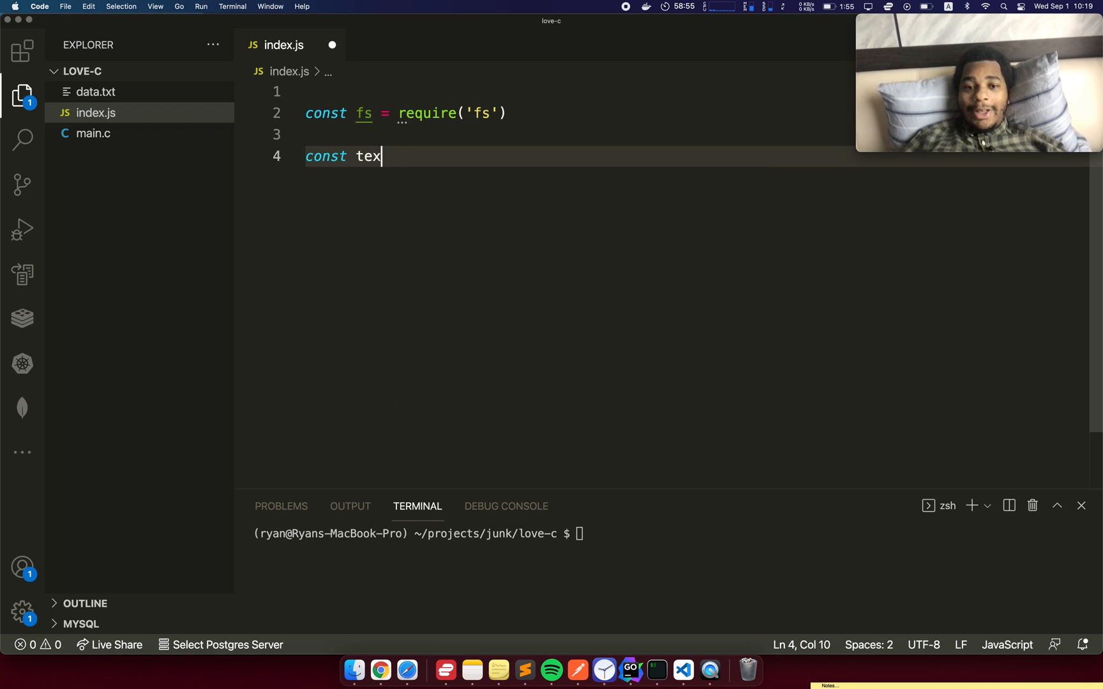
pyautogui.write("t = fs.readFileSync('./data.txt")
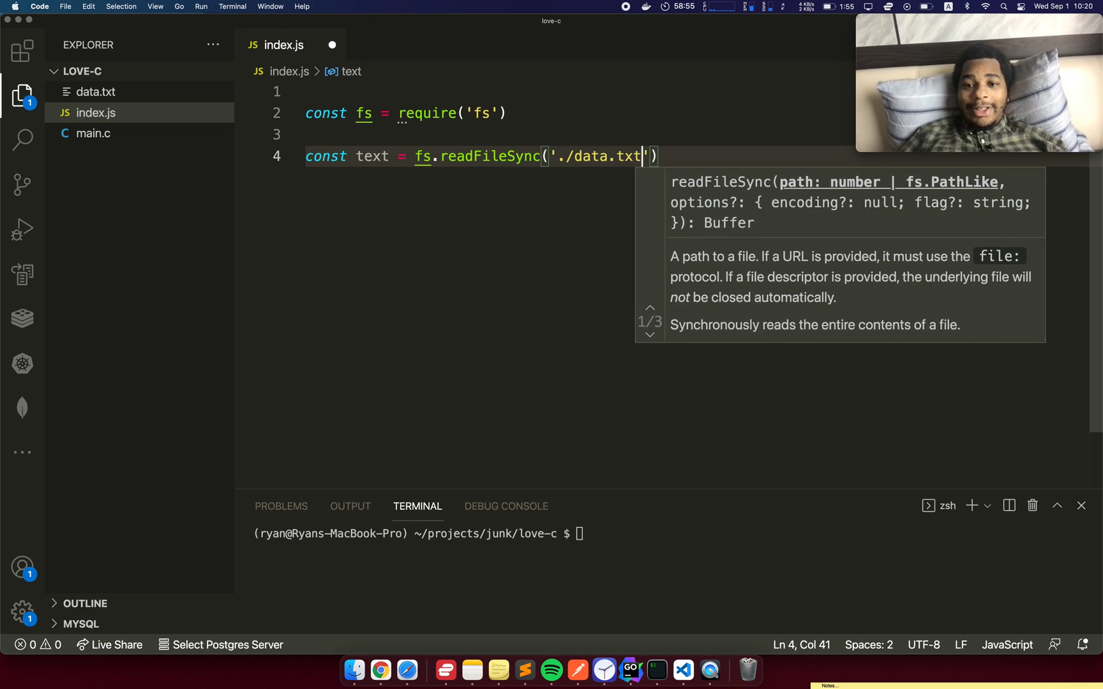
pyautogui.write(", 'utf-8'")
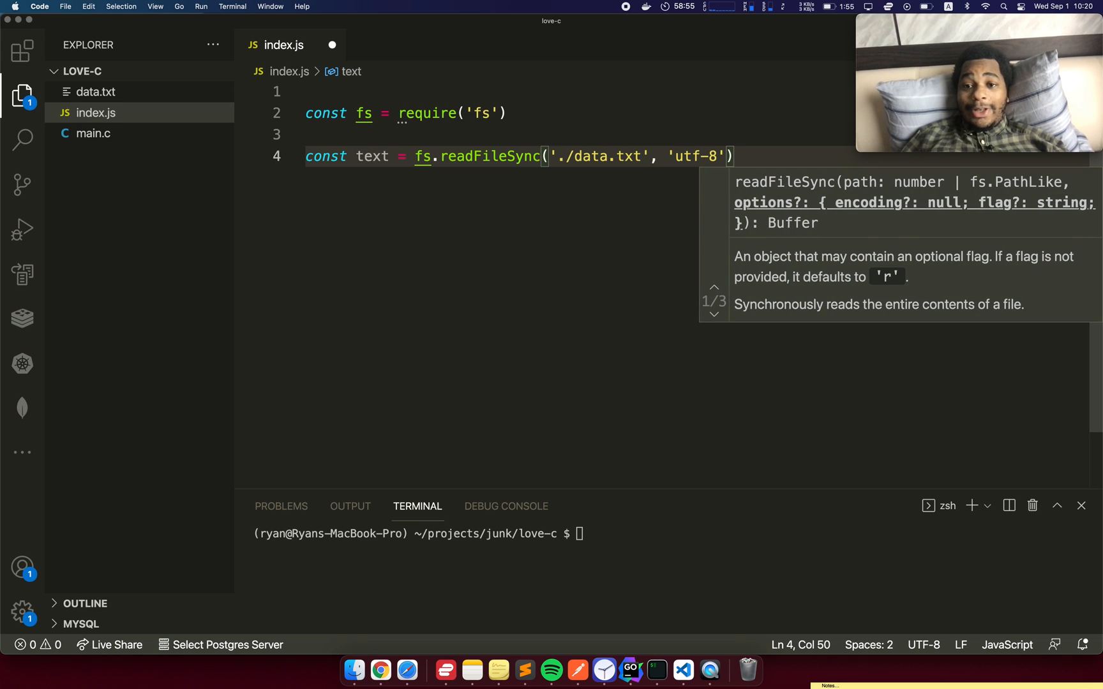
pyautogui.write('console.log(text')
pyautogui.click(671, 534)
pyautogui.write('node .')
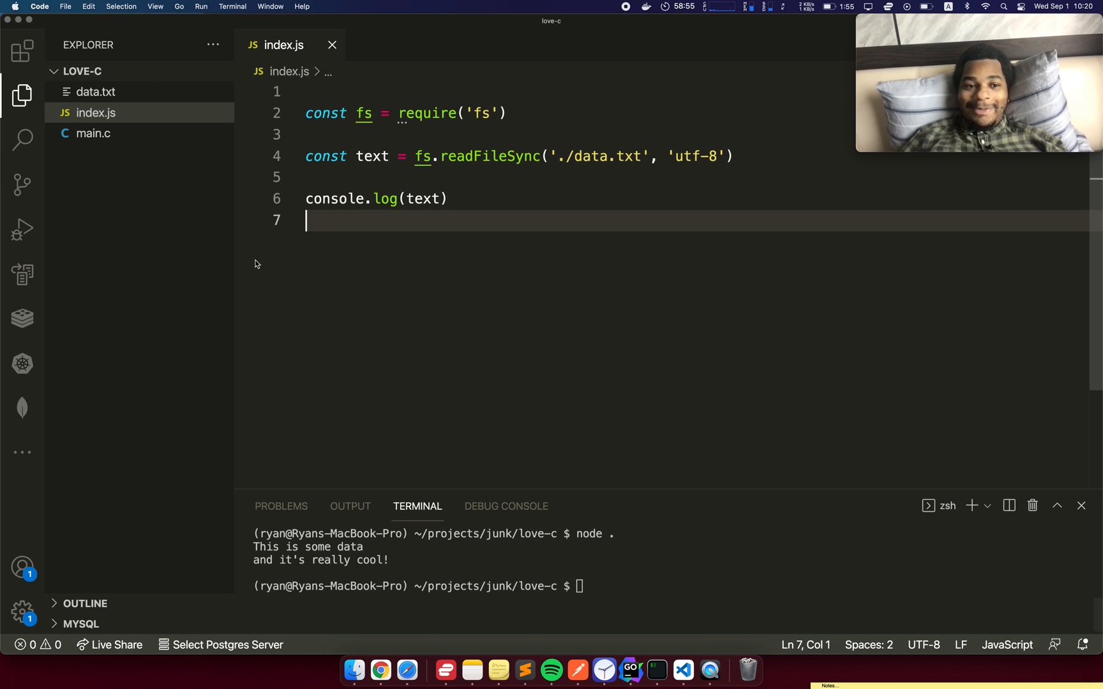
pyautogui.click(92, 133)
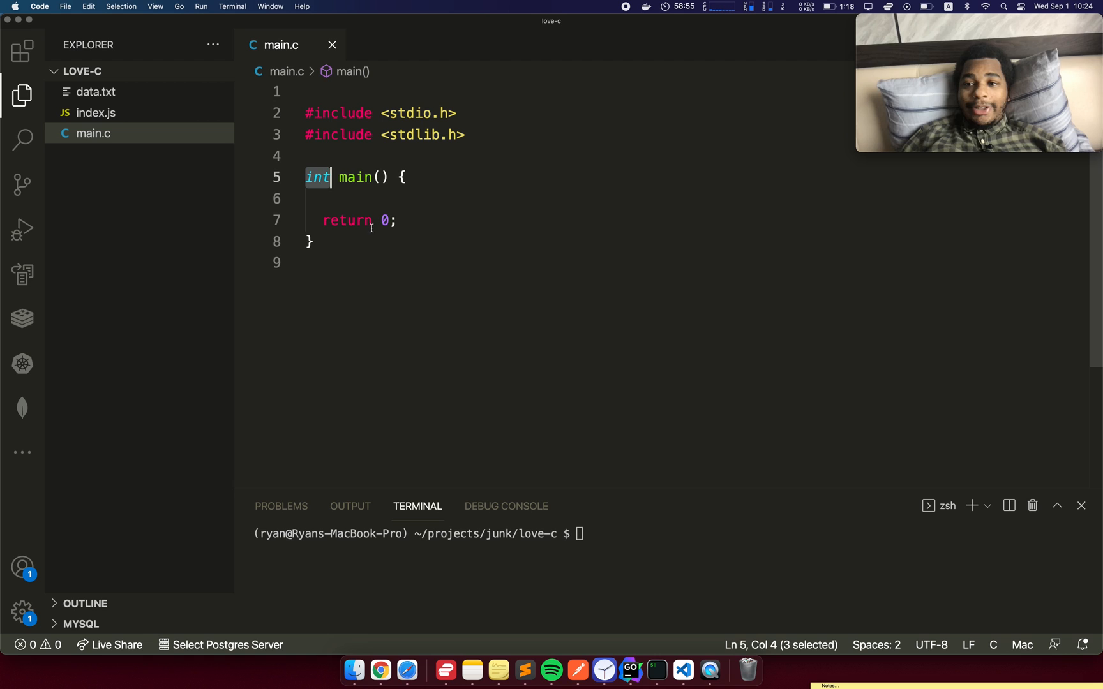
# Step: Add blank lines inside main above return 0, ready for new code
pyautogui.doubleClick(381, 219)
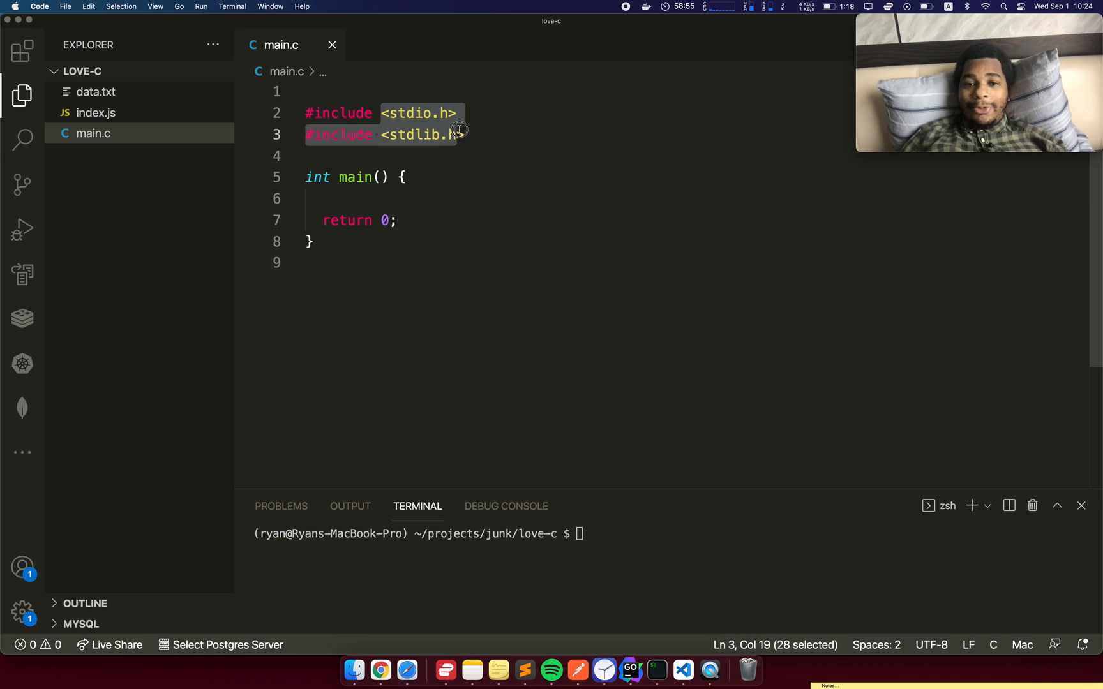
pyautogui.click(418, 114)
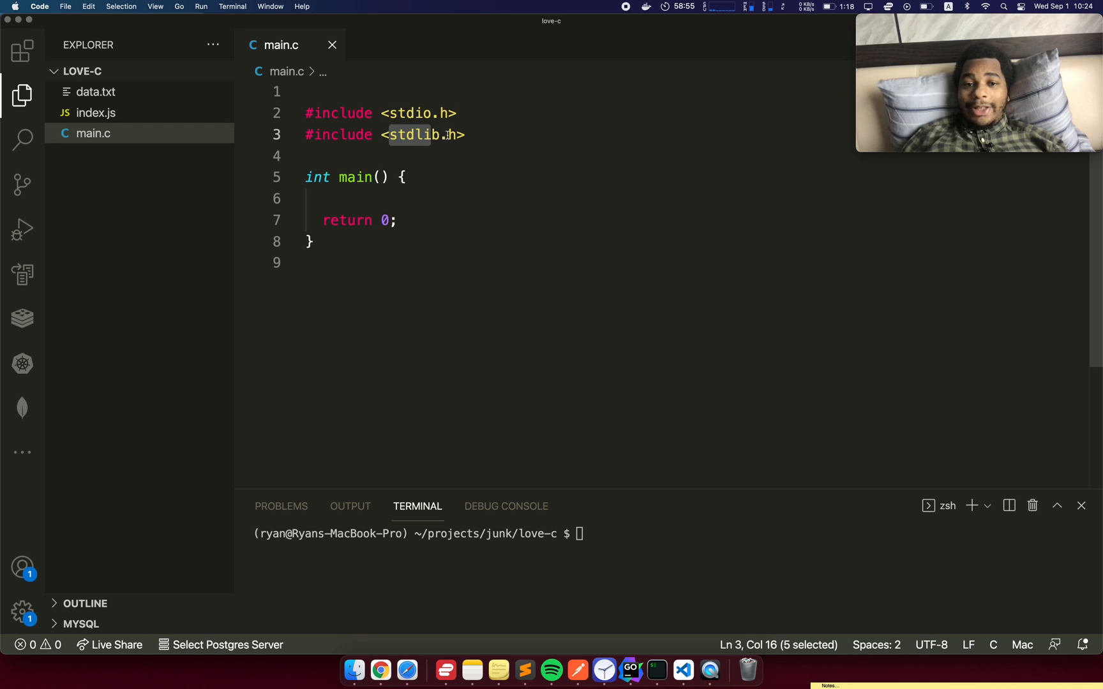
pyautogui.click(426, 176)
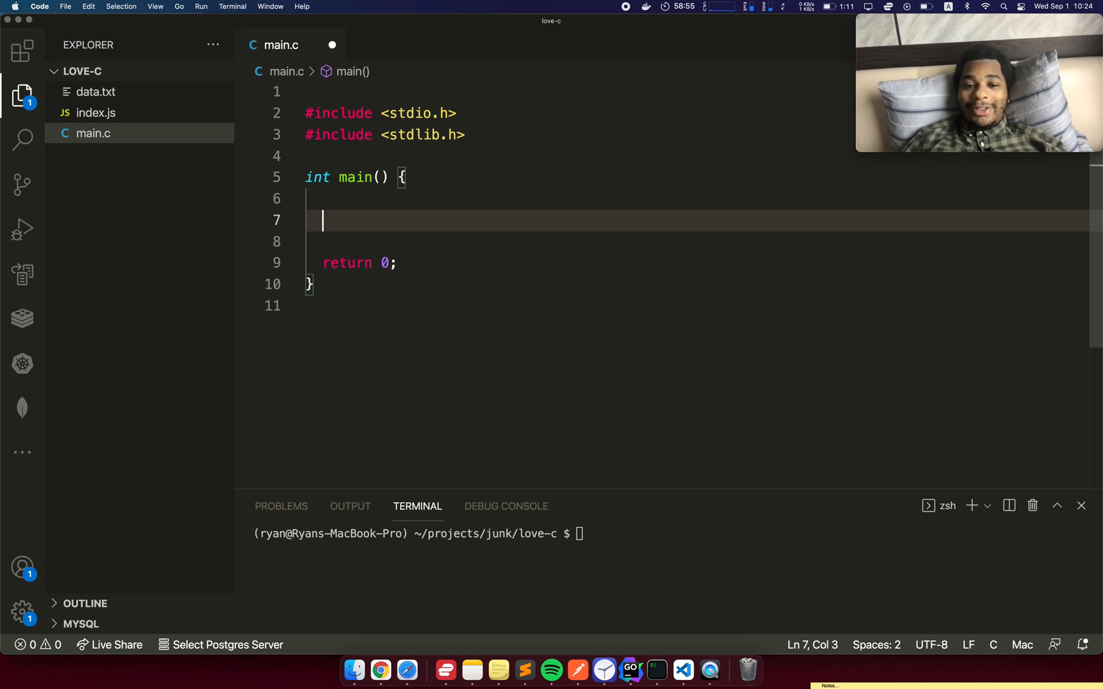
# Step: Add puts("hello there!\n"); inside main
pyautogui.write('puts')
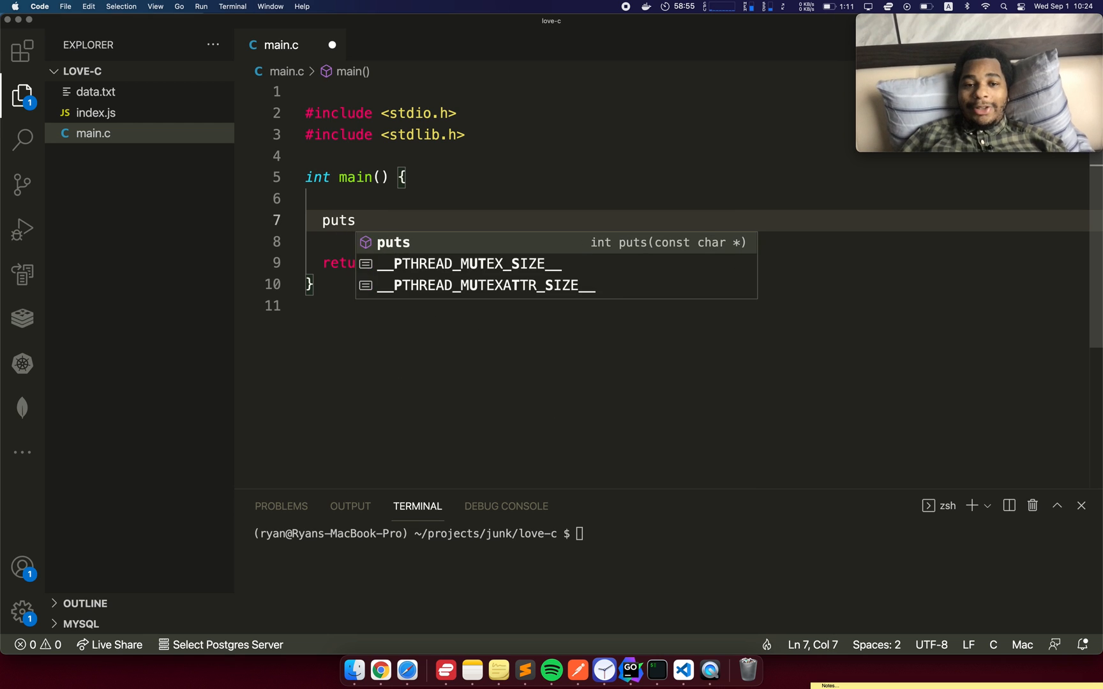
pyautogui.write('(')
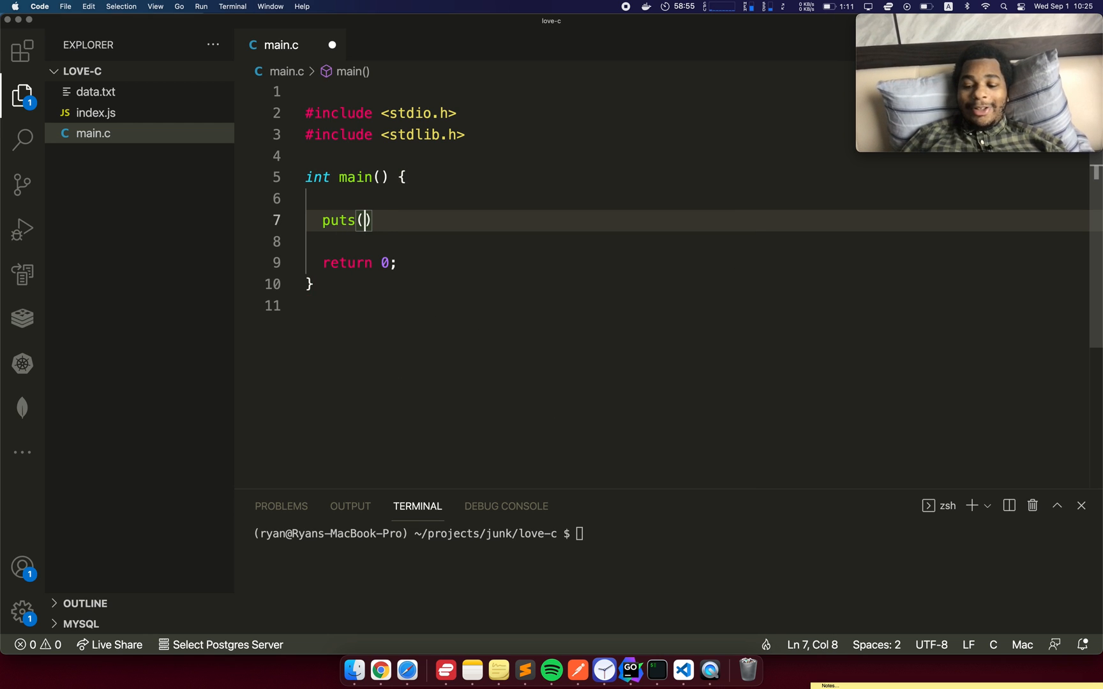
pyautogui.write('""')
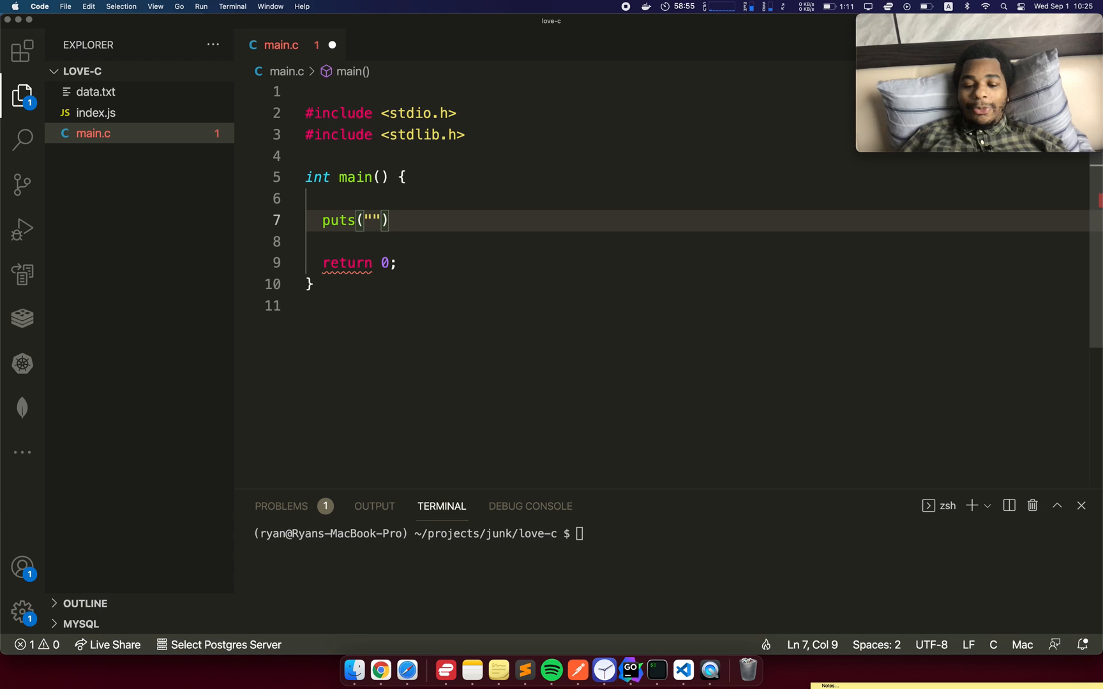
pyautogui.write('hello there!\\n')
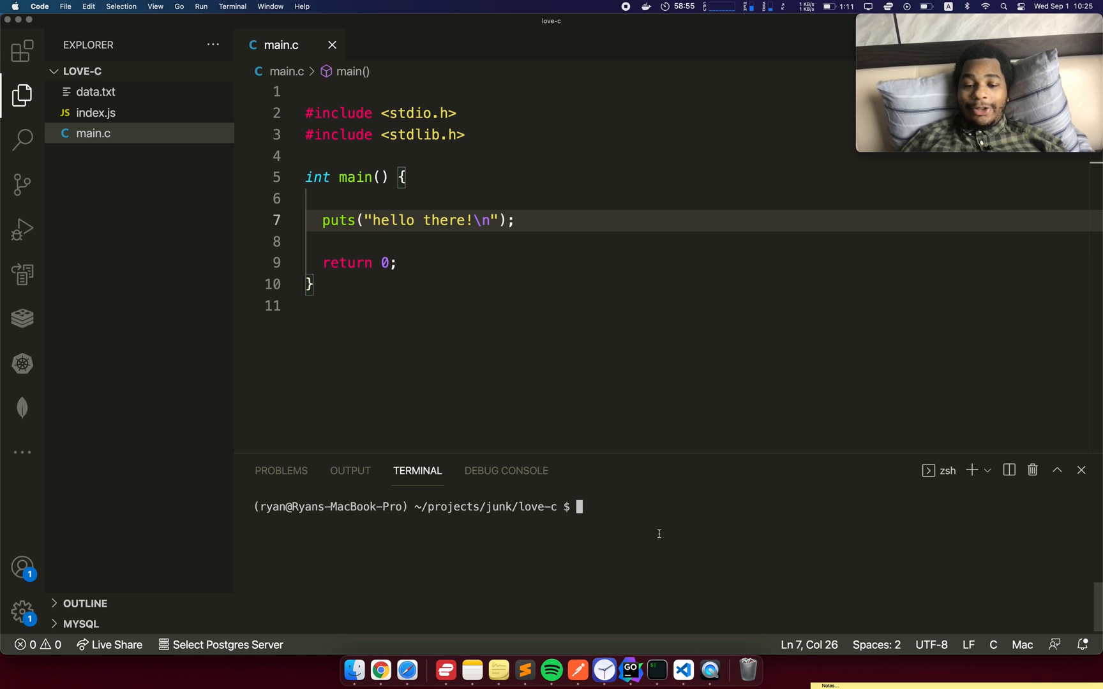
# Step: Compile with gcc -o main main.c and run ./main to print the greeting
pyautogui.write('gcc -')
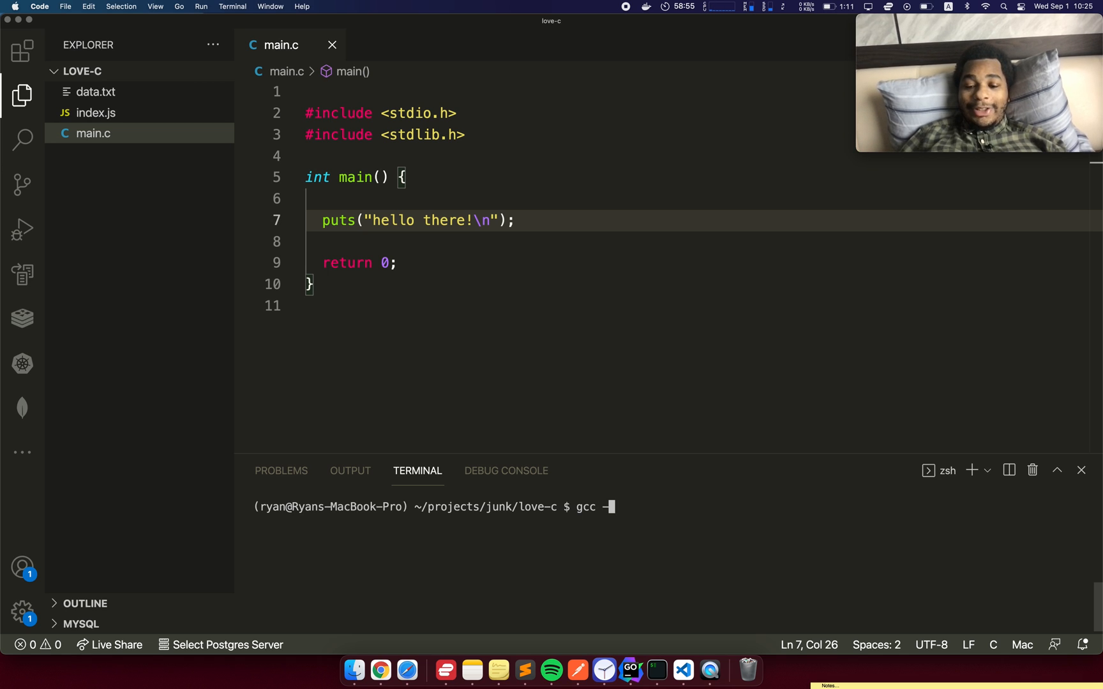
pyautogui.write('o main')
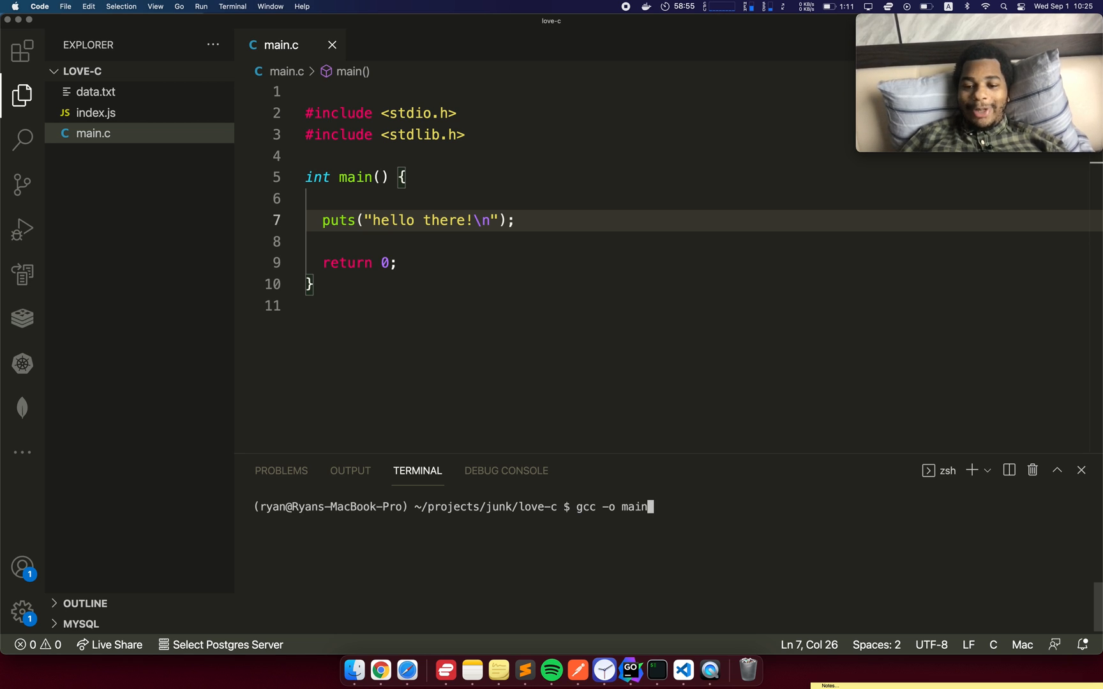
pyautogui.write('.')
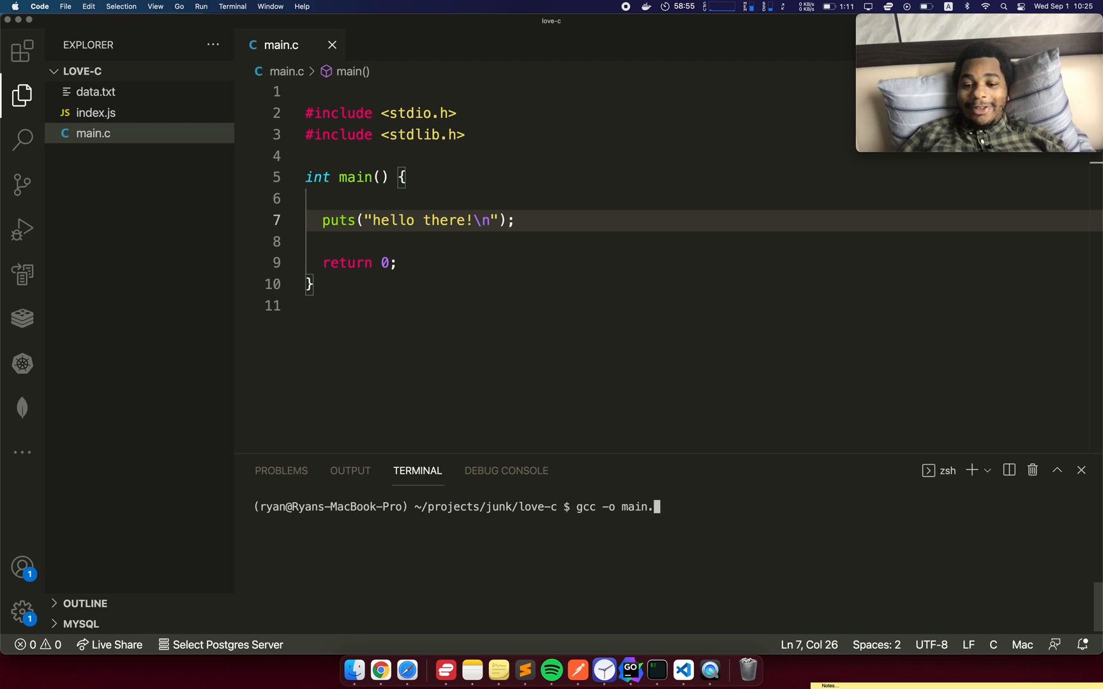
pyautogui.press('Backspace')
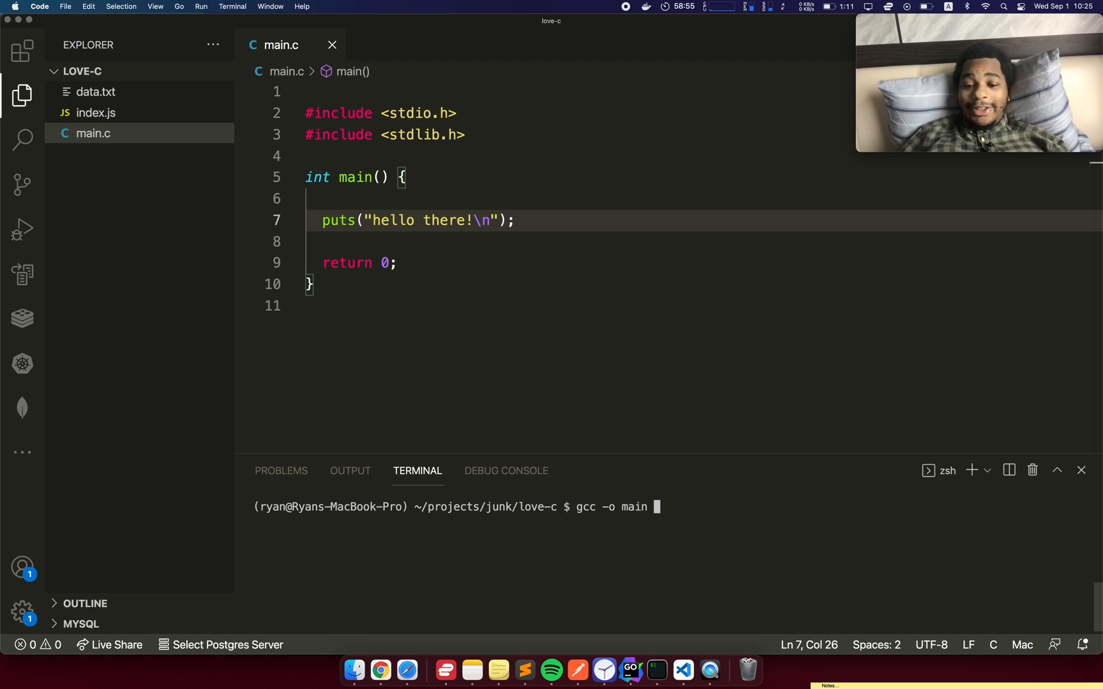
pyautogui.write('main.')
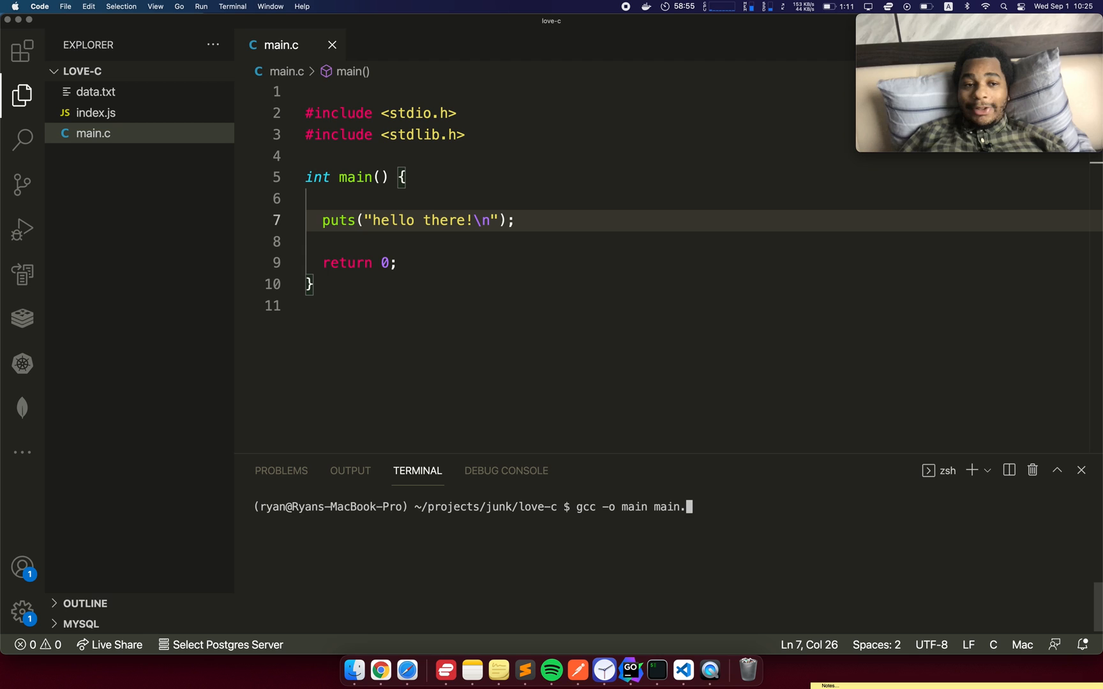
pyautogui.press('Return')
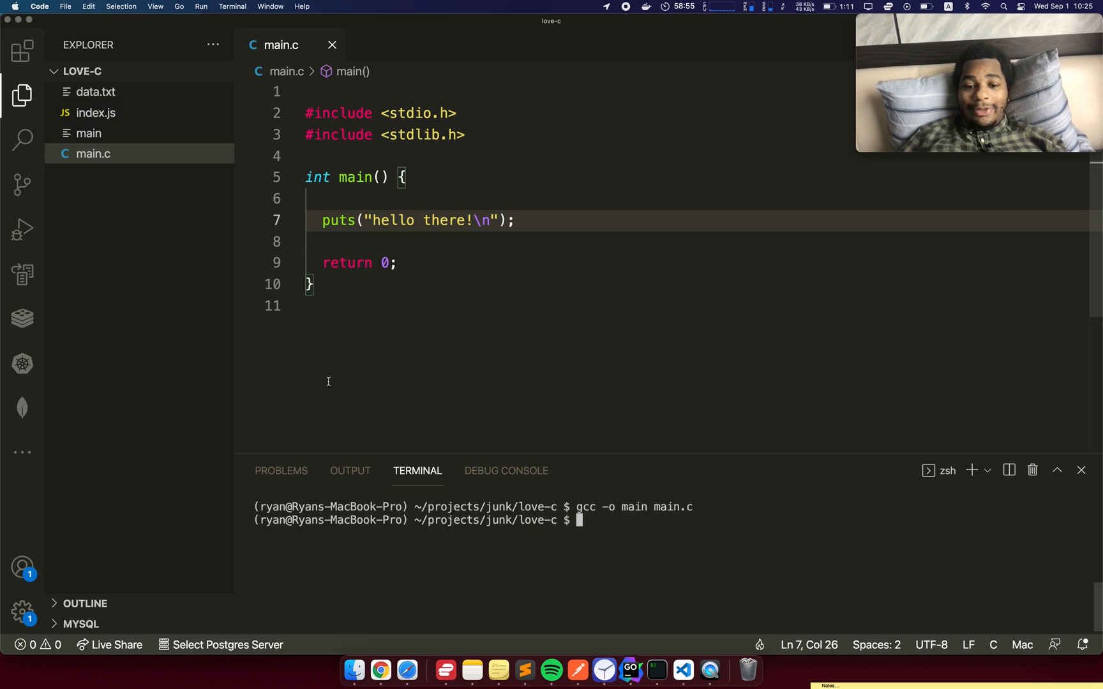
pyautogui.write('./main')
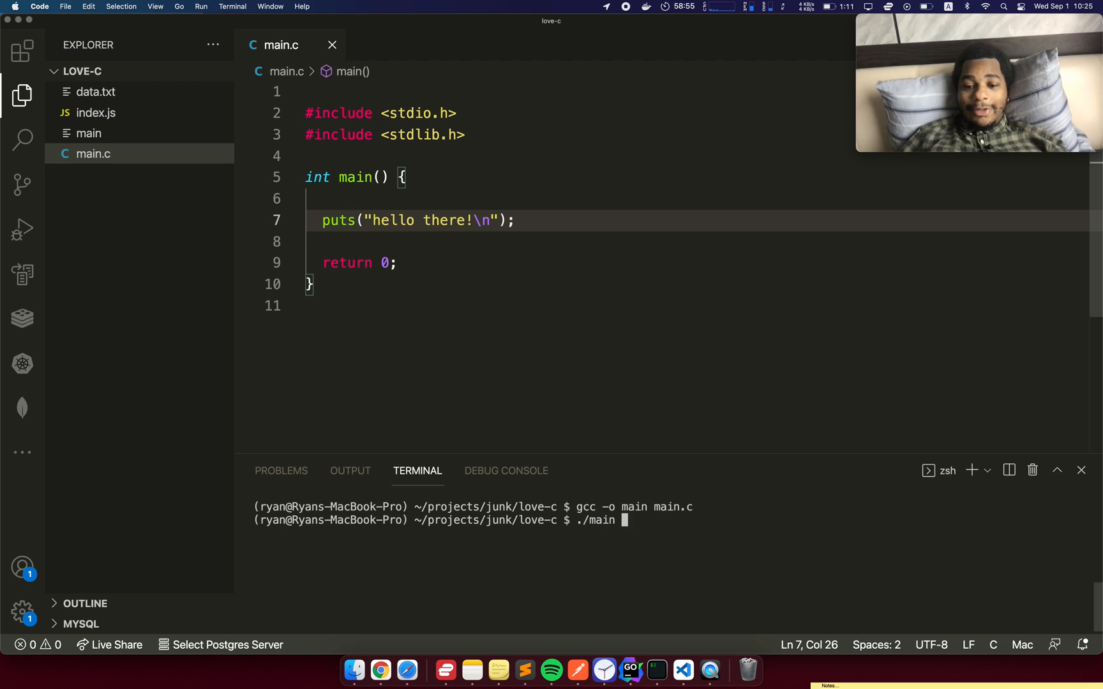
pyautogui.press('enter')
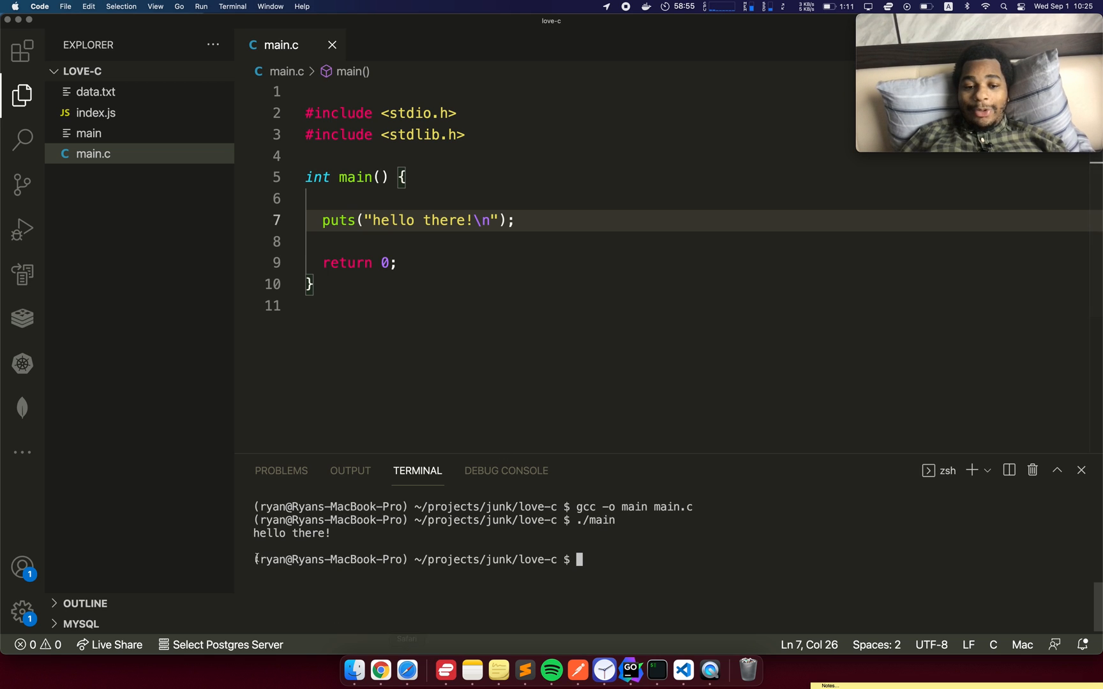
pyautogui.write('gcc -o main main.c &&')
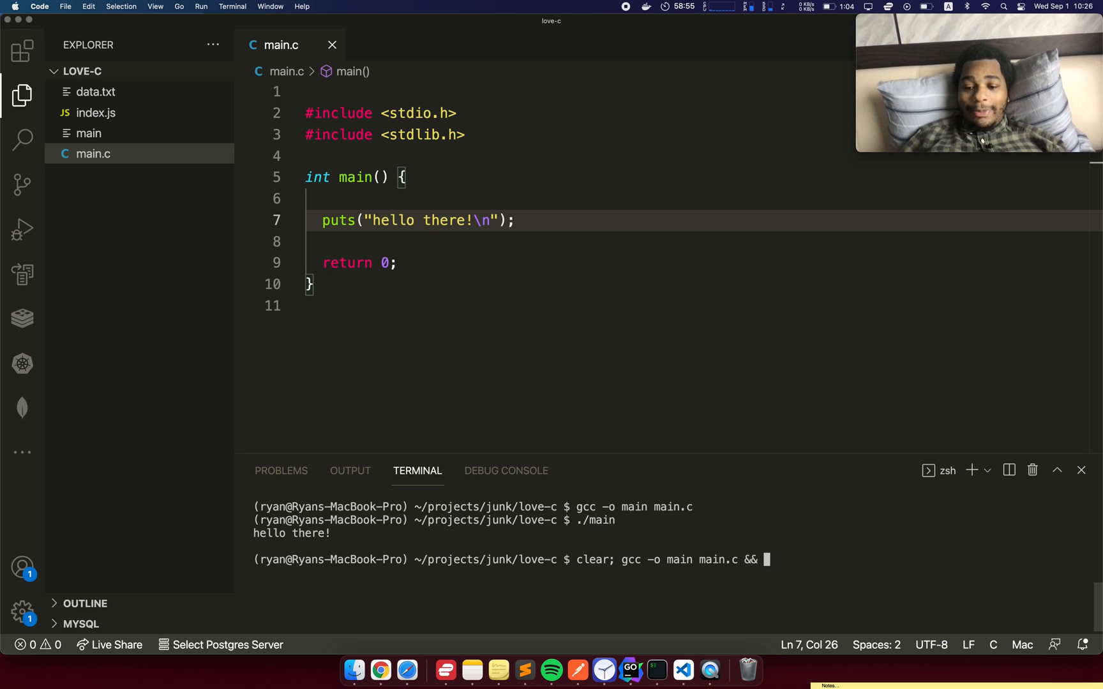
pyautogui.write('./main')
pyautogui.click(697, 220)
pyautogui.write('FILE')
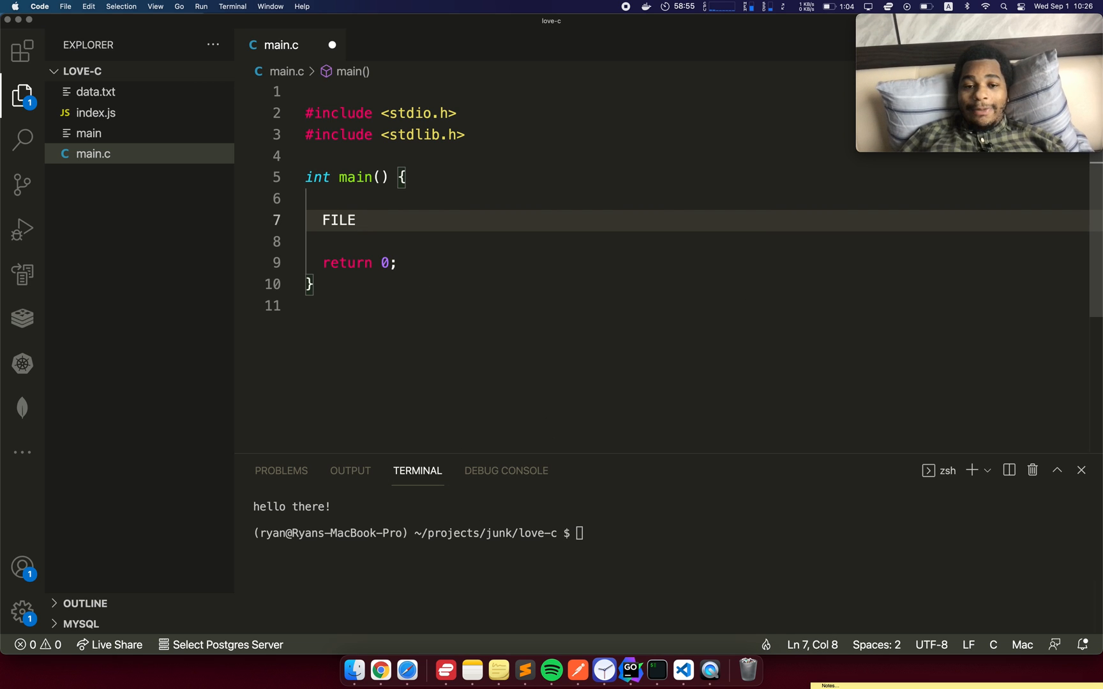
# Step: Declare FILE *fp = fopen("./data.txt", "r") and start the failure check
pyautogui.write('*fp = fopen("')
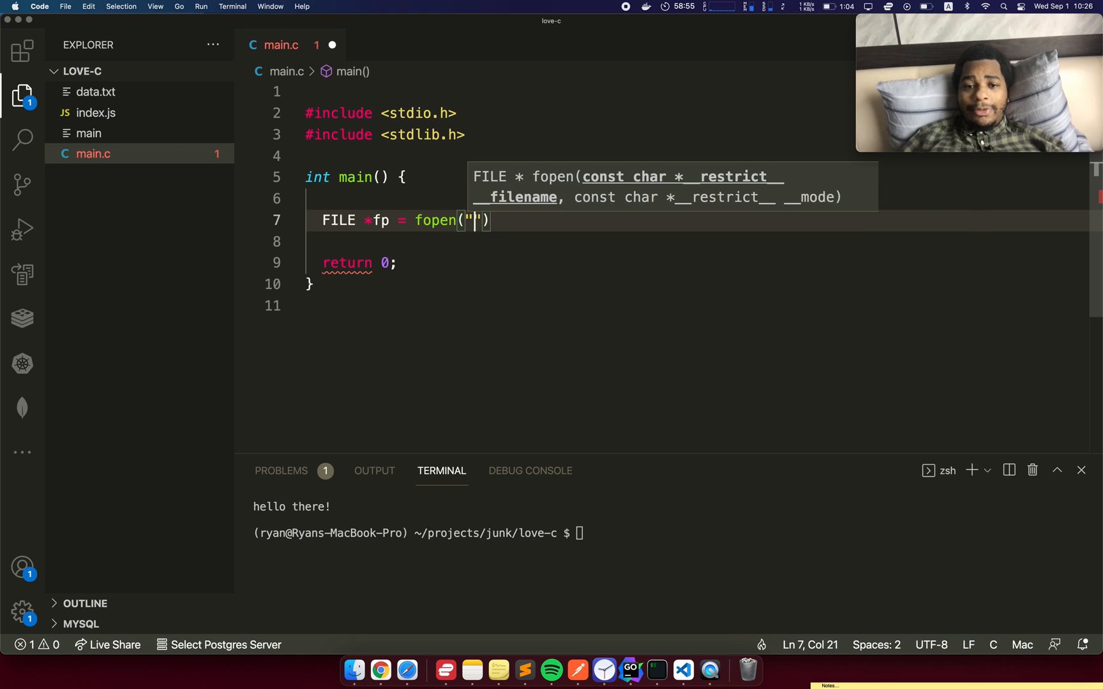
pyautogui.write('./data.txt')
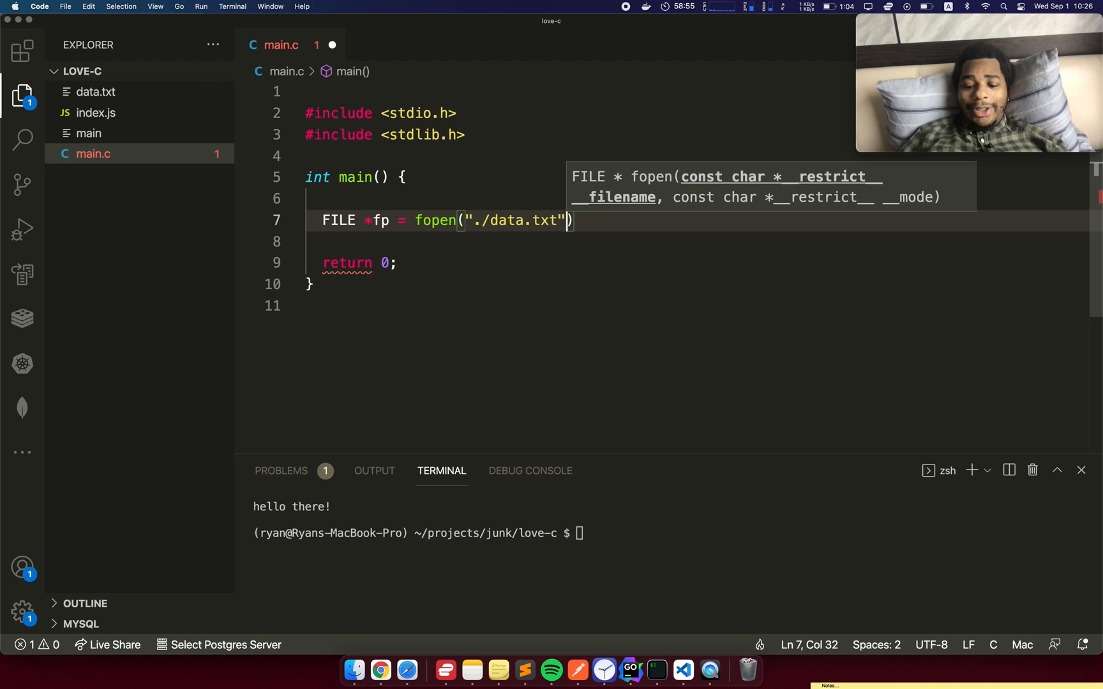
pyautogui.write(', "r");')
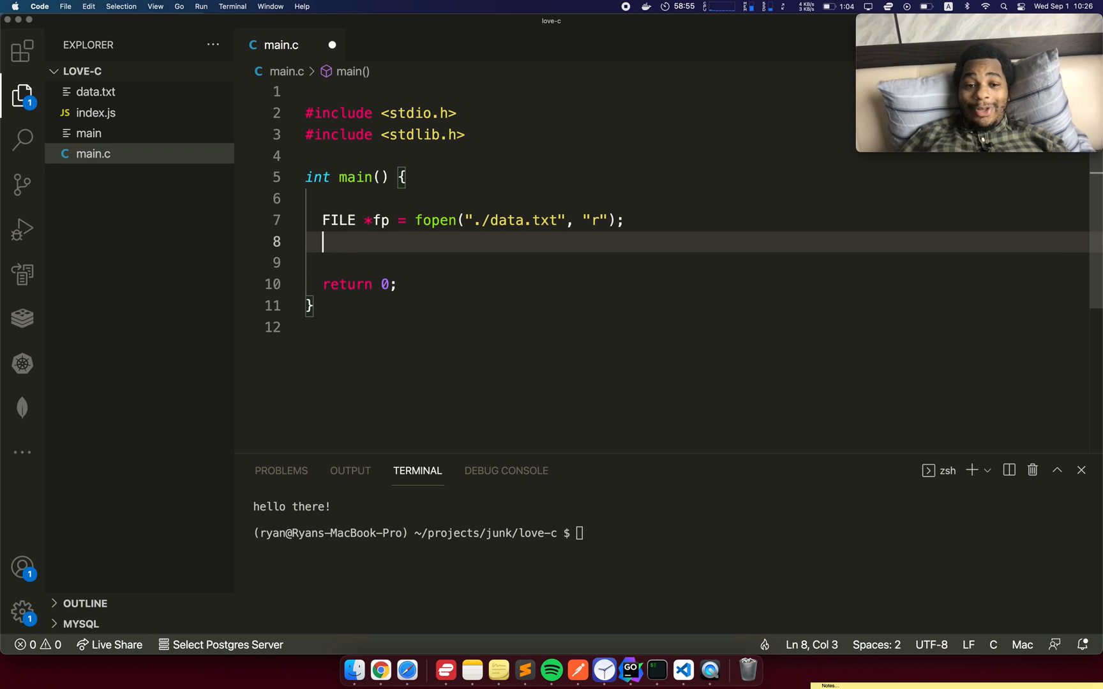
pyautogui.write('if (!fp)')
pyautogui.click(696, 262)
pyautogui.write('puts("c')
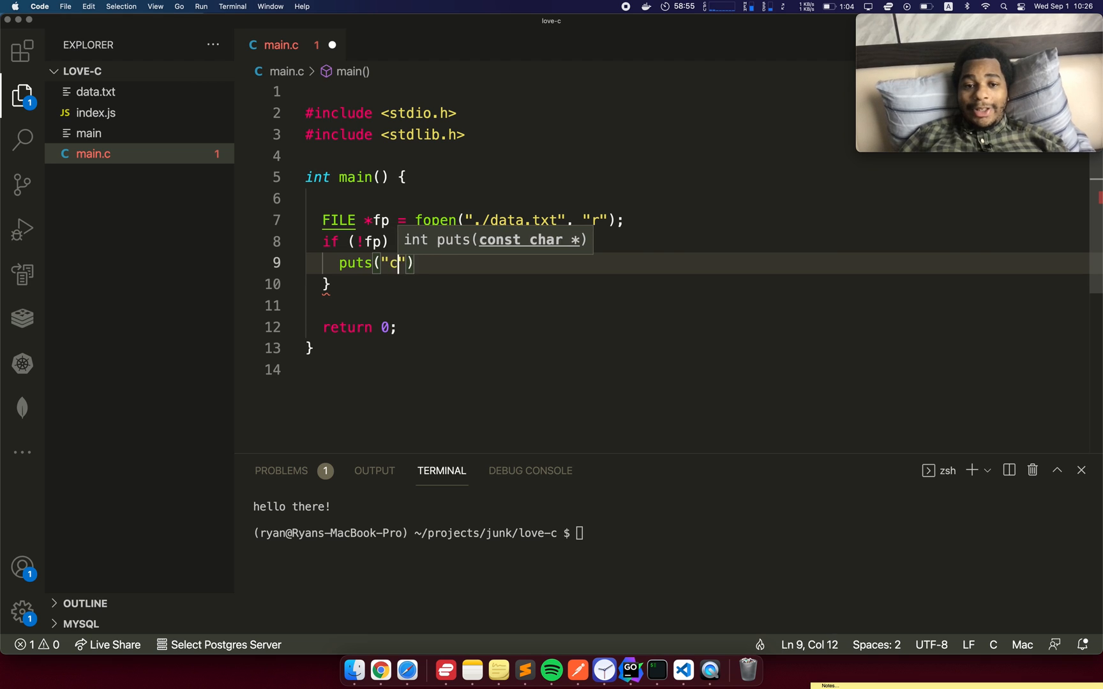
# Step: Print "could not open file" and return -1 on failure, then fclose the file
pyautogui.write('ould not open file\\n");')
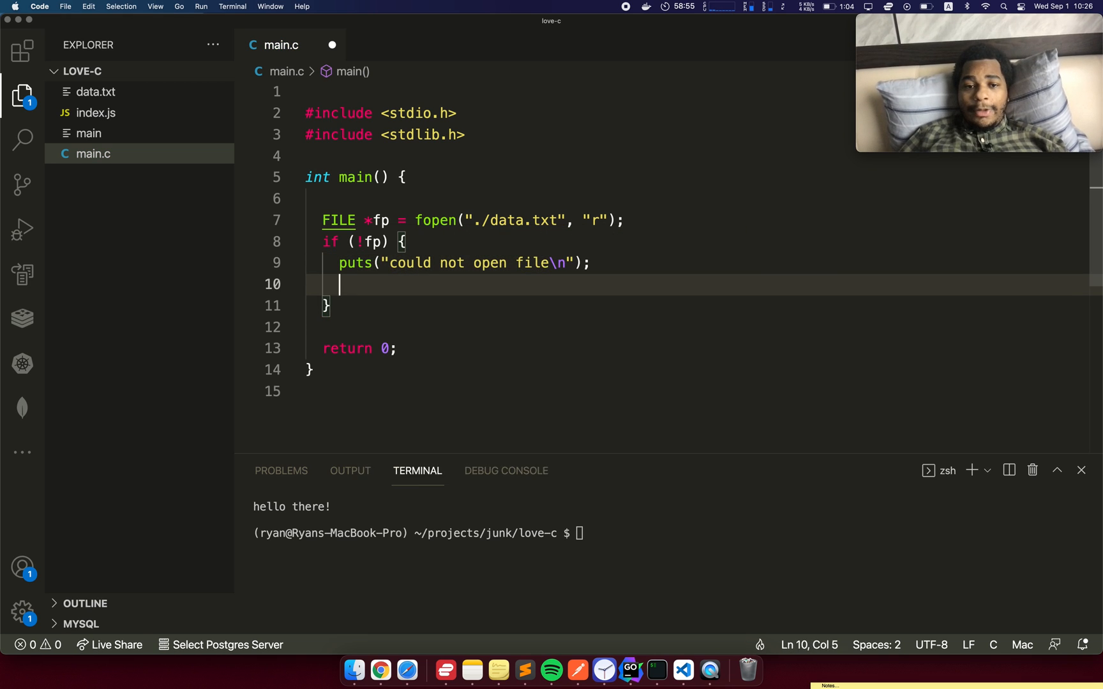
pyautogui.write('return -1;')
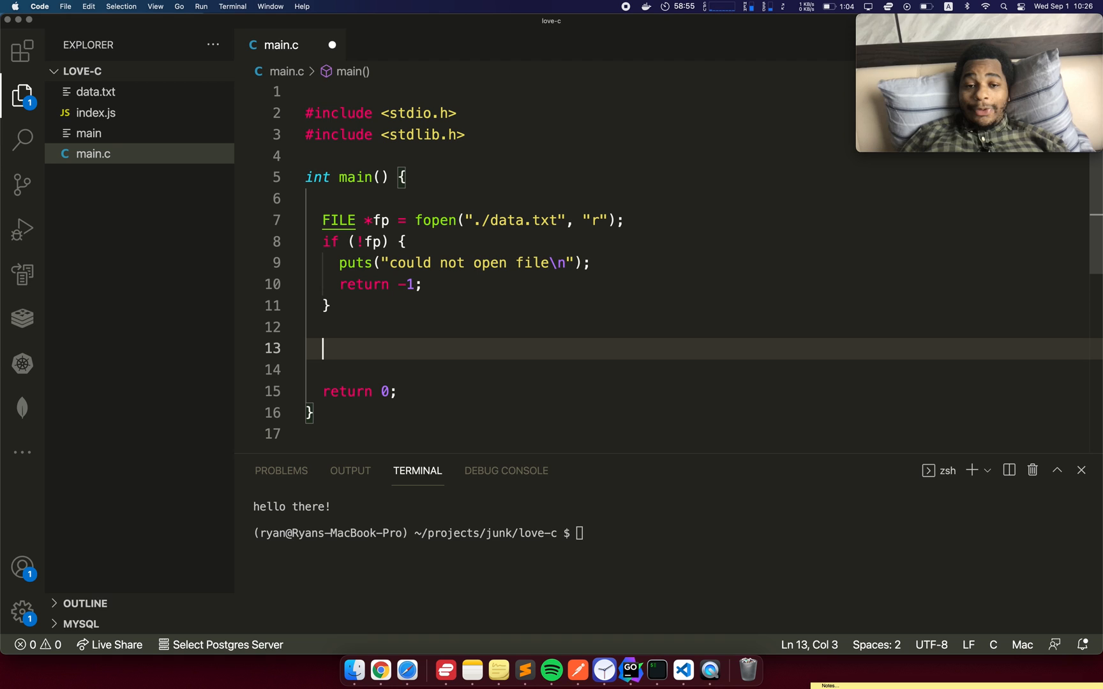
pyautogui.write('fclose(fp);')
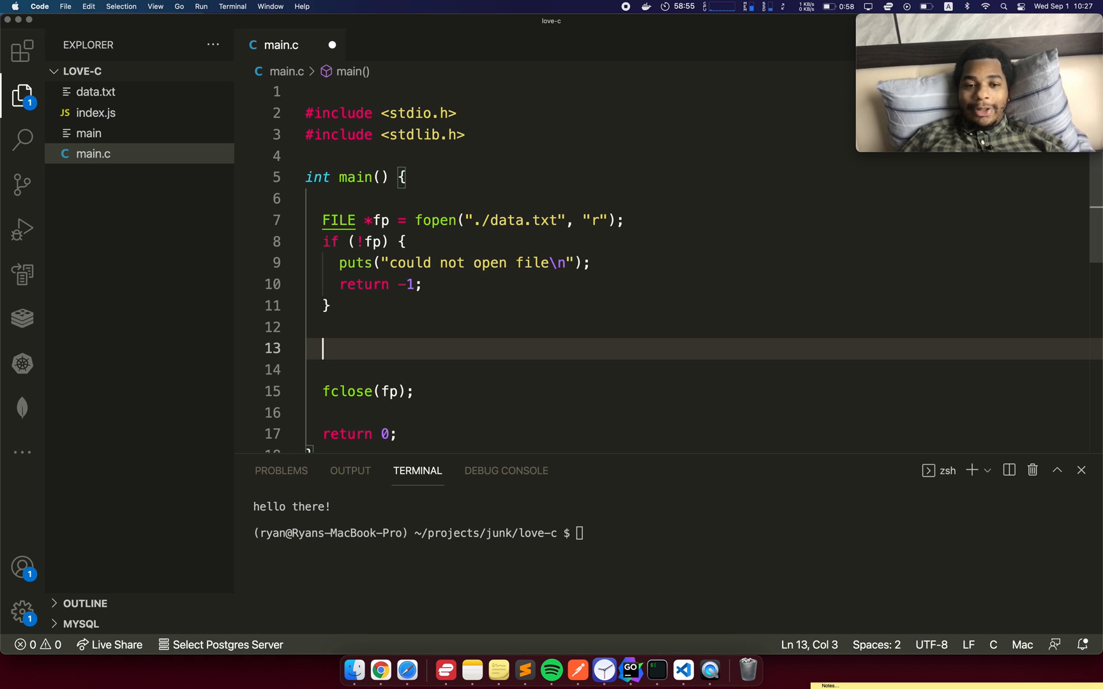
pyautogui.moveTo(480, 341)
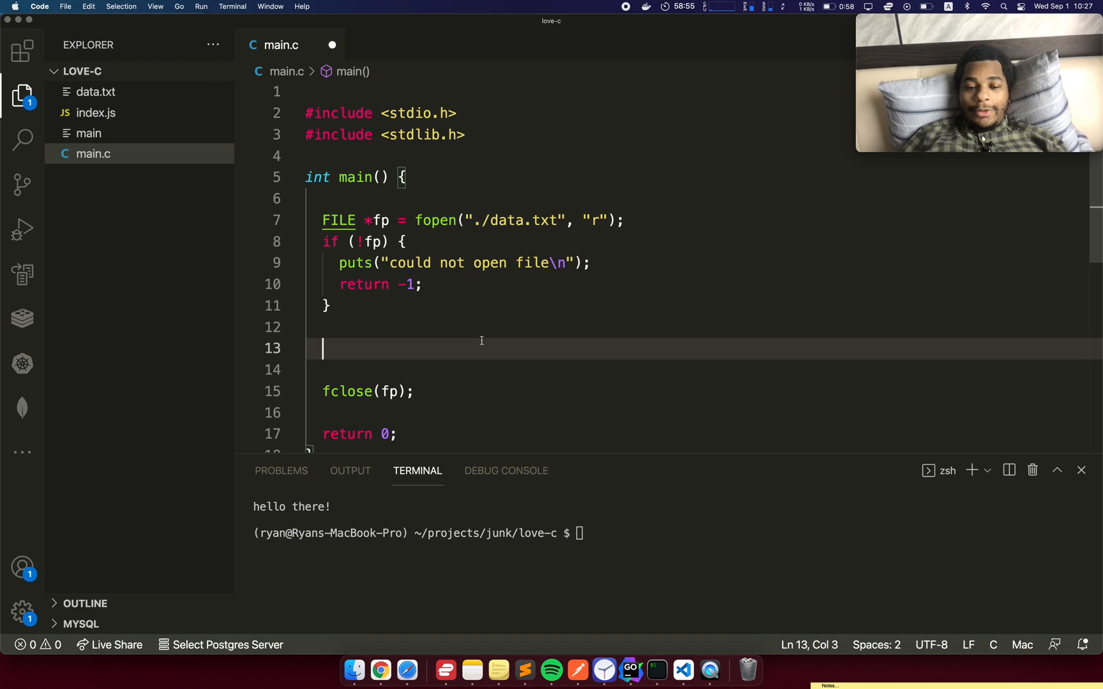
# Step: Seek to the file end with fseek(fp, 0, SEEK_END) and store ftell(fp) in int fileLength
pyautogui.write('fse')
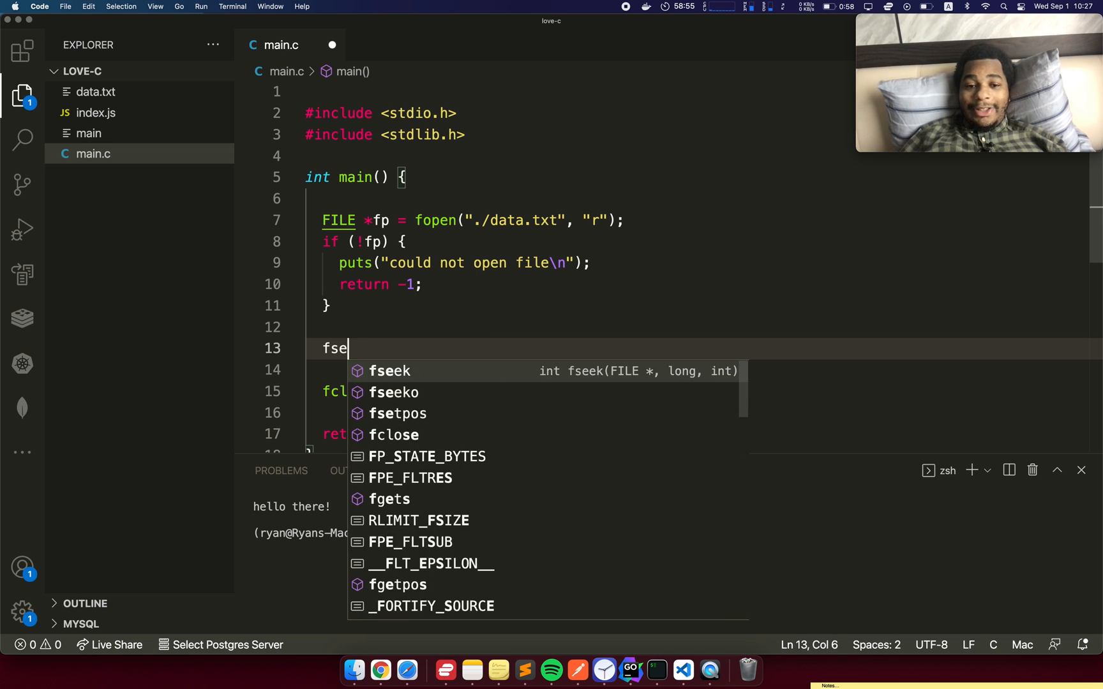
pyautogui.write('ek(fp')
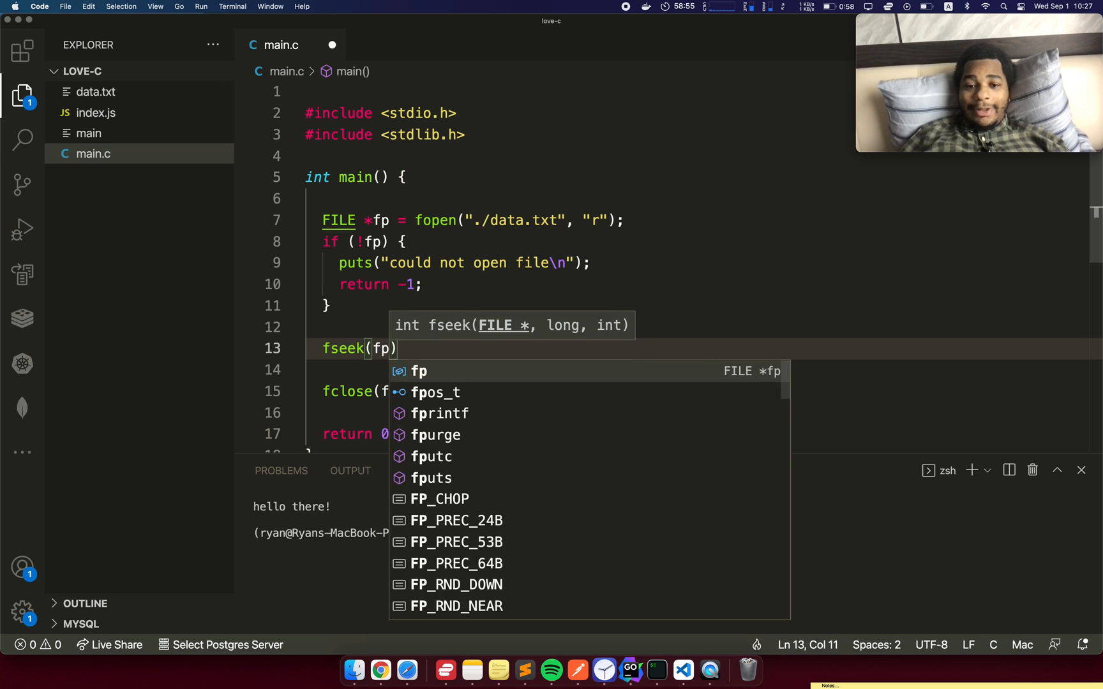
pyautogui.write(', 0,')
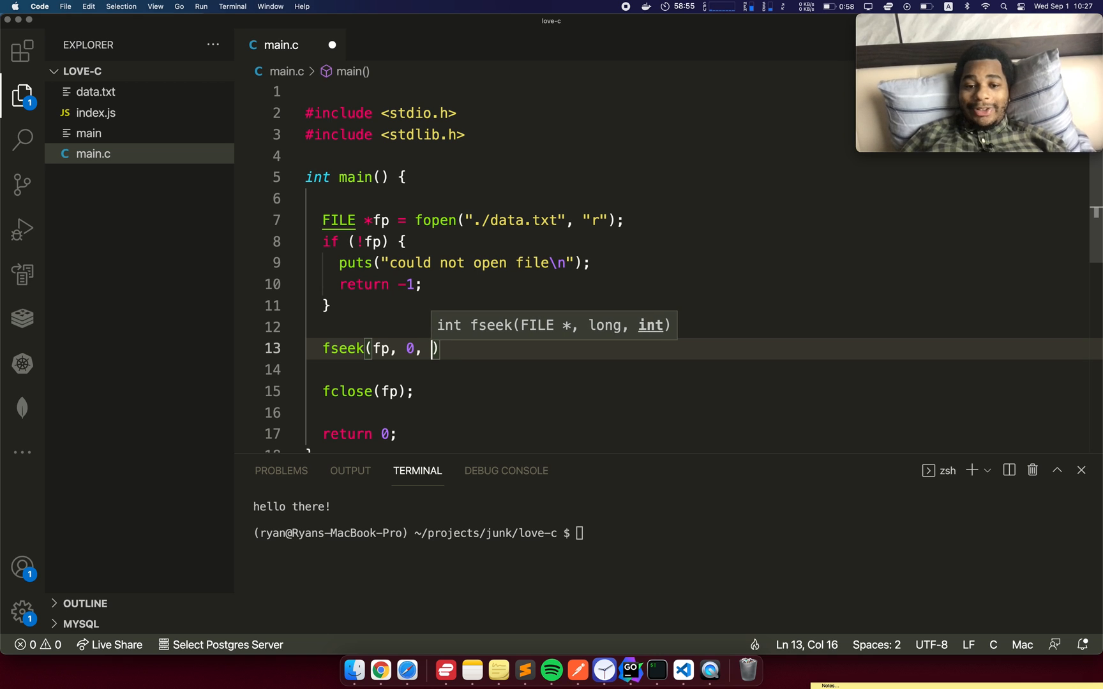
pyautogui.write('SEEK_END')
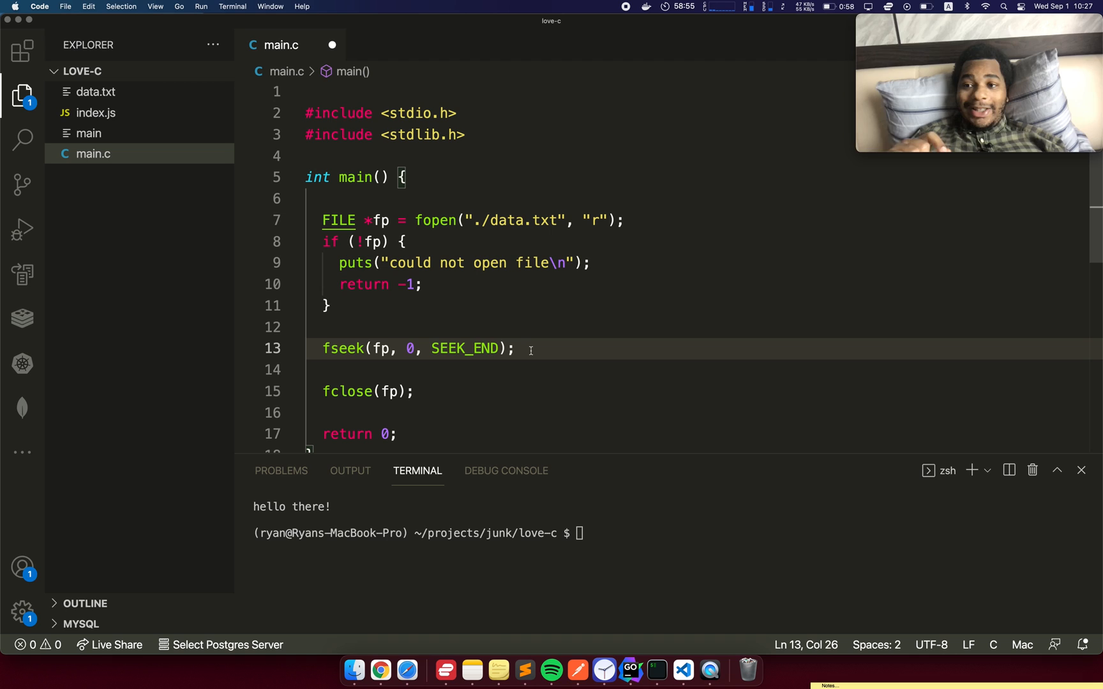
pyautogui.write('int')
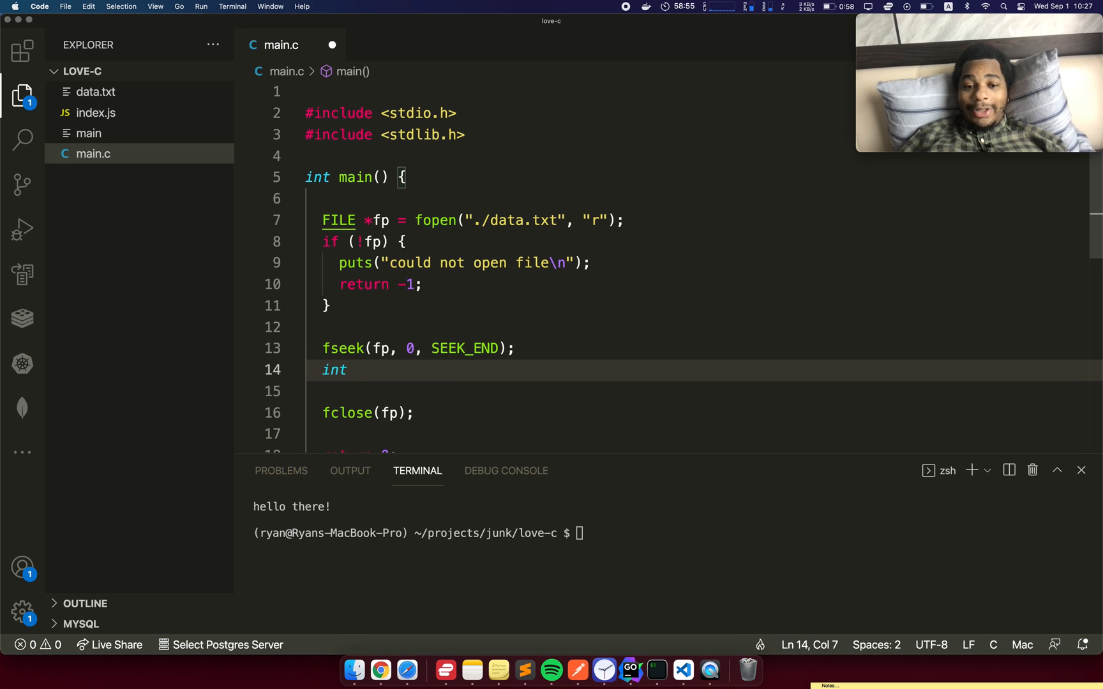
pyautogui.write('fill')
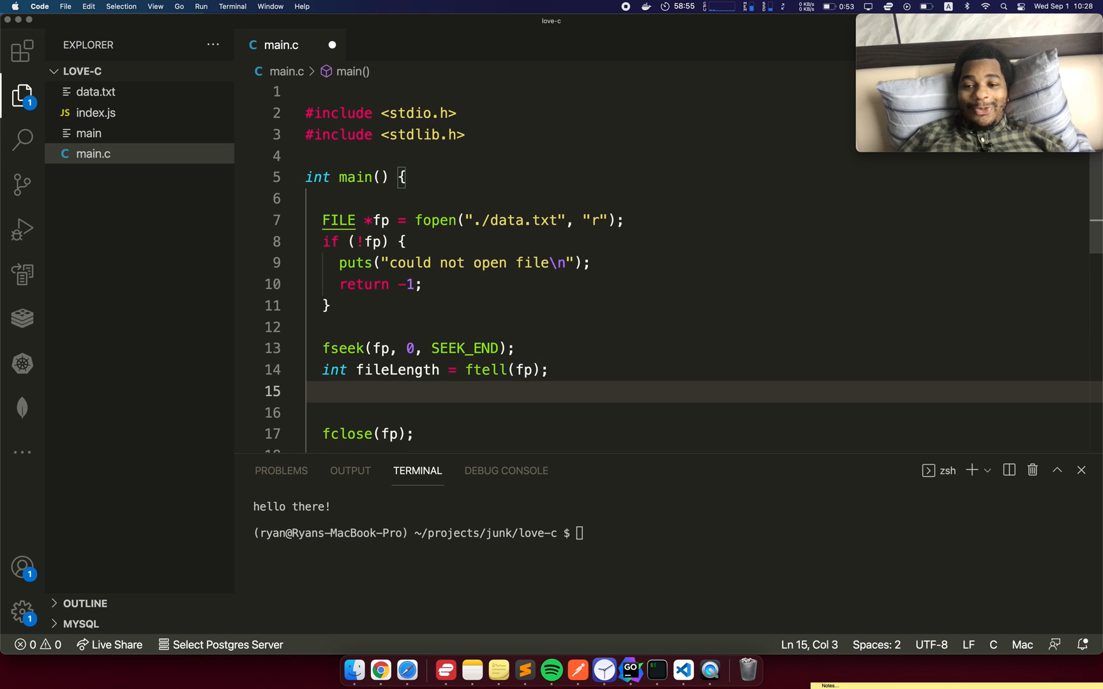
# Step: Rewind fp, check data.txt, and run the program to see "file length: 40"
pyautogui.write('rewind(fp);')
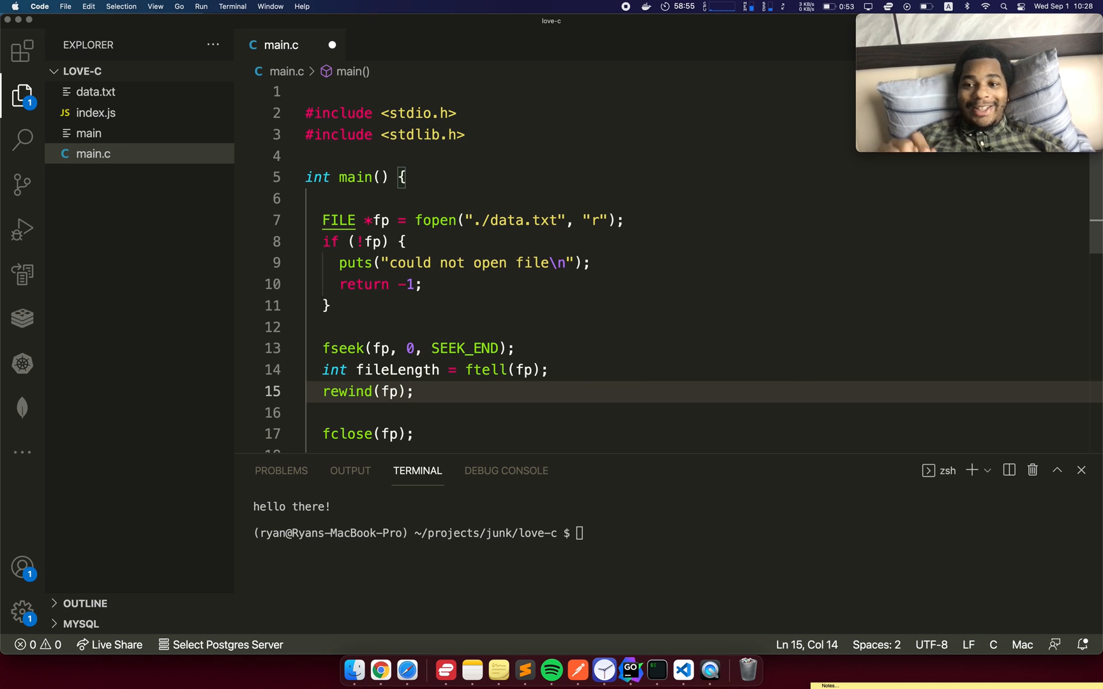
pyautogui.write('f')
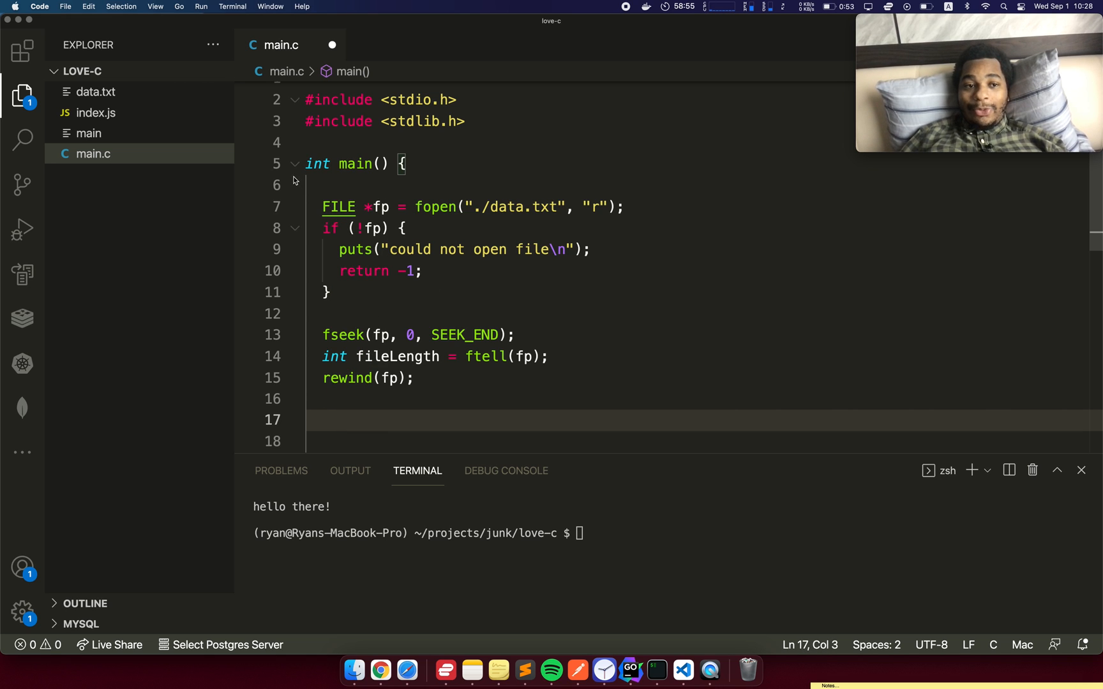
pyautogui.click(94, 92)
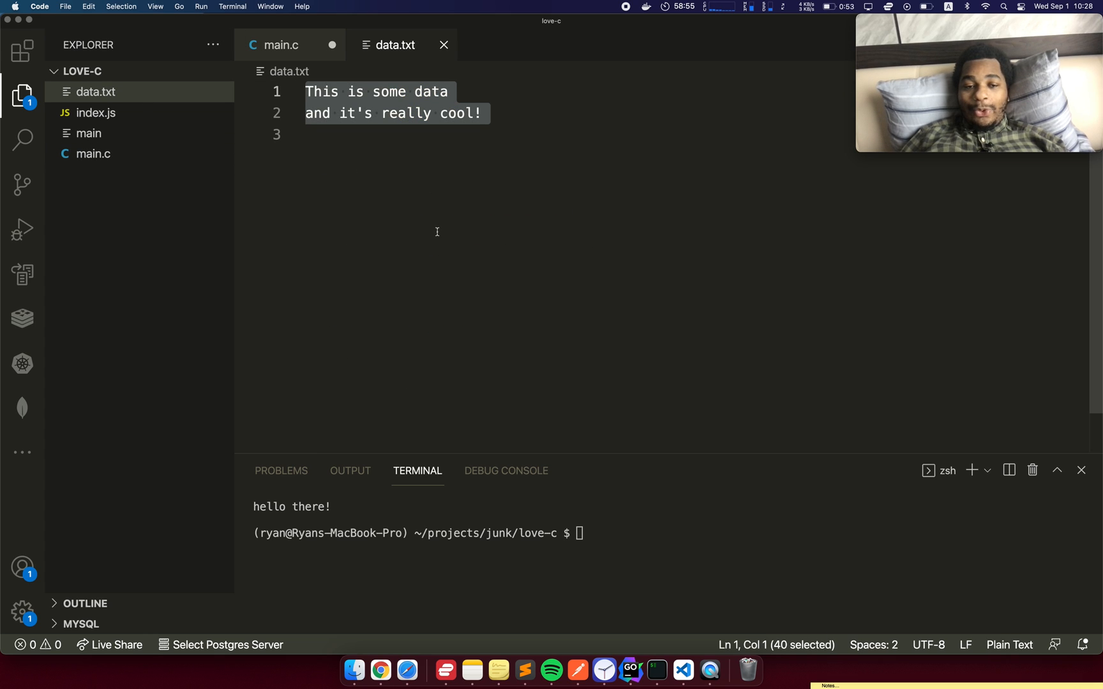
pyautogui.click(307, 134)
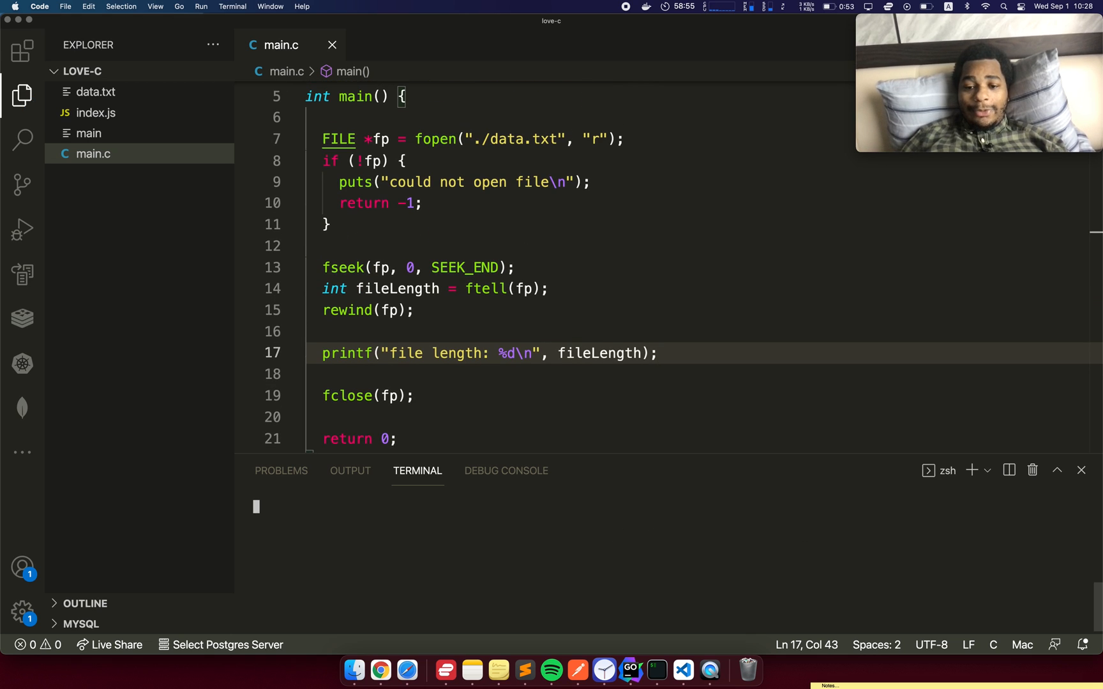
pyautogui.press('Enter')
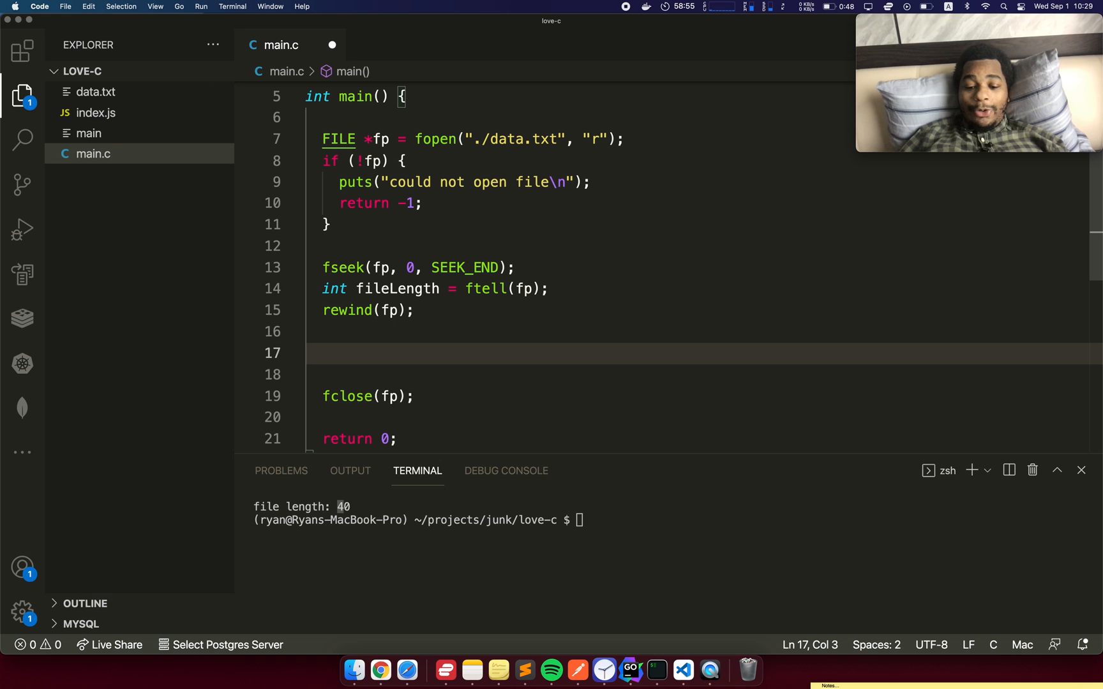
# Step: Allocate char *text = malloc(fileLength); before fclose
pyautogui.write('char *te')
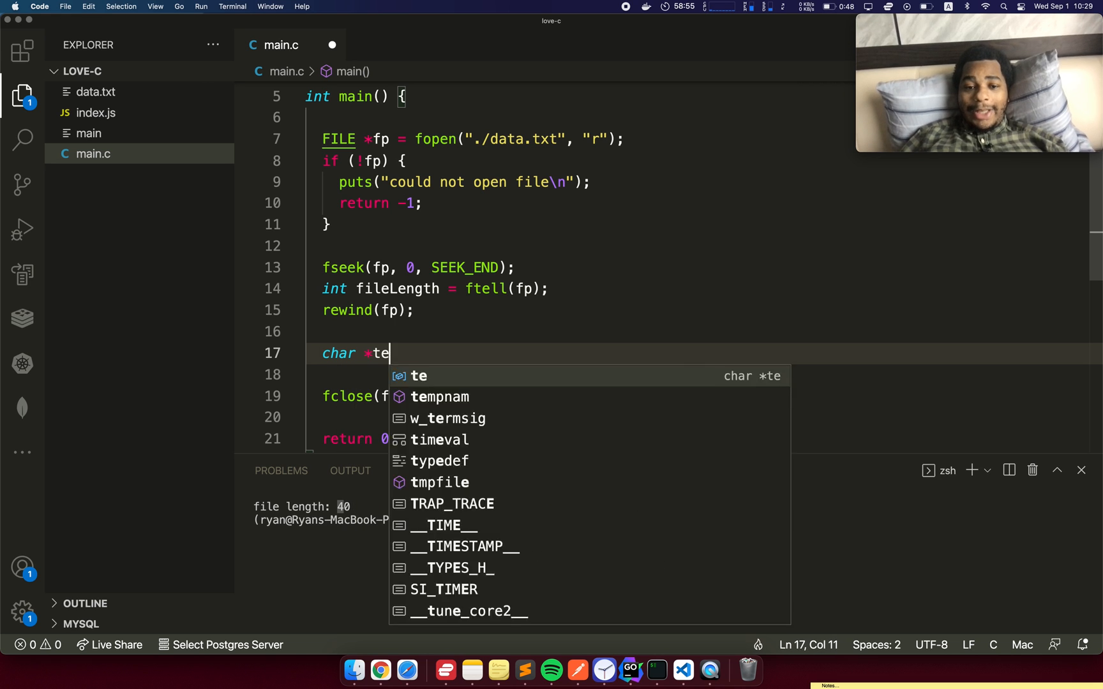
pyautogui.write('xt = malloc(fileLength);')
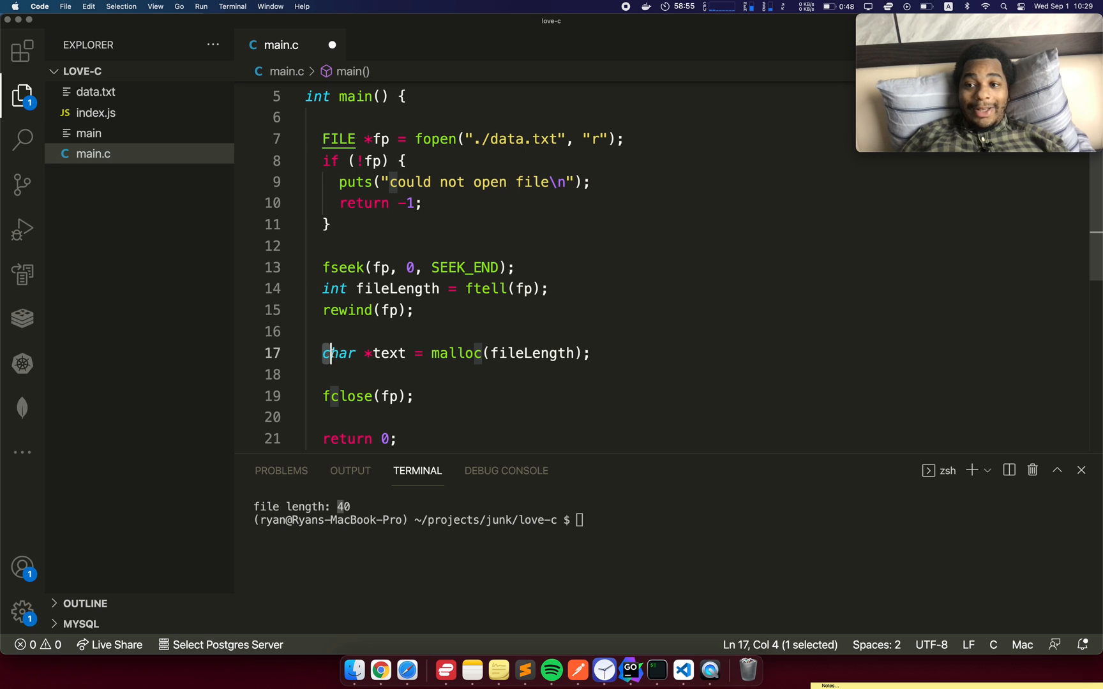
pyautogui.click(366, 332)
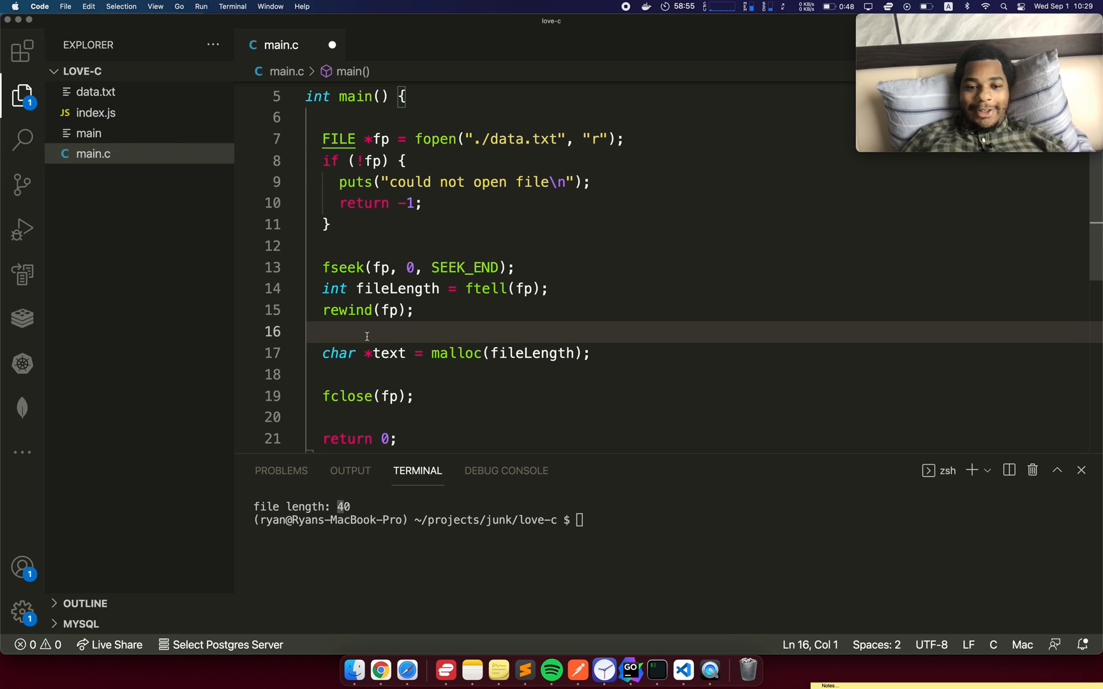
# Step: Highlight char and the malloc call while explaining the allocation line
pyautogui.doubleClick(338, 354)
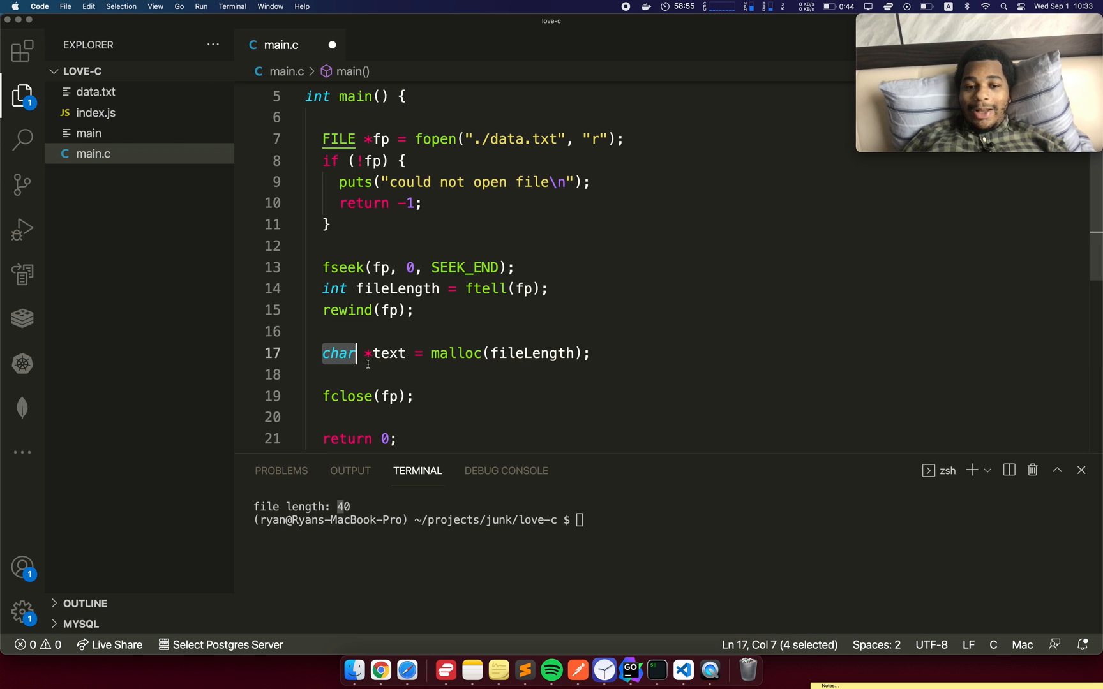
pyautogui.click(345, 354)
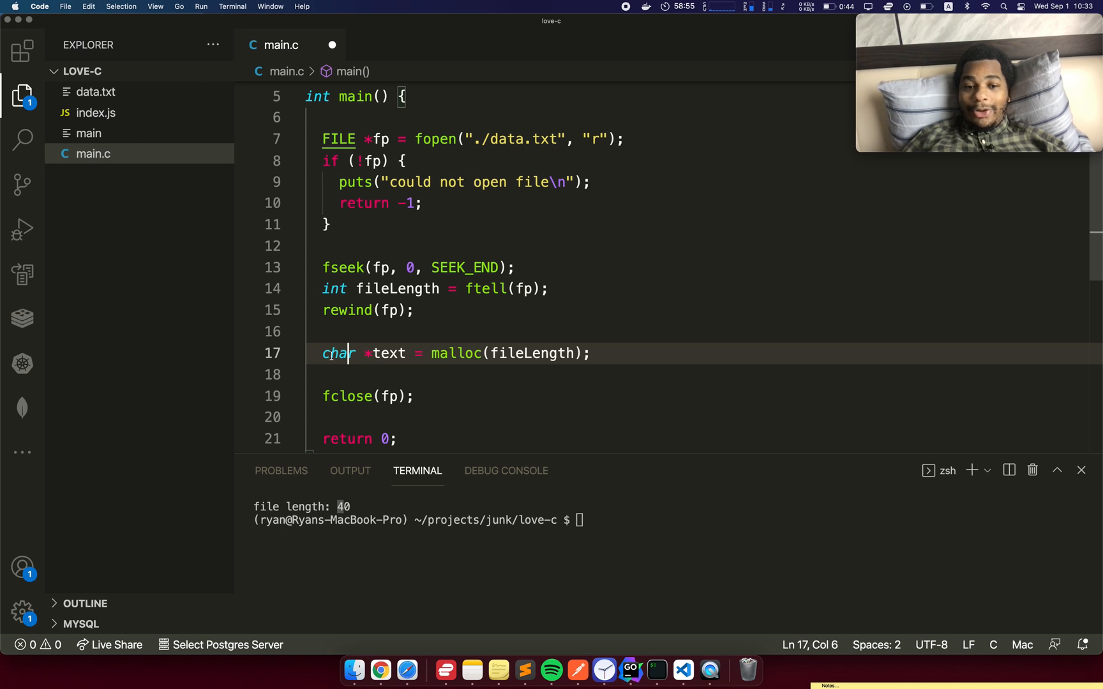
pyautogui.moveTo(358, 353); pyautogui.dragTo(382, 353)
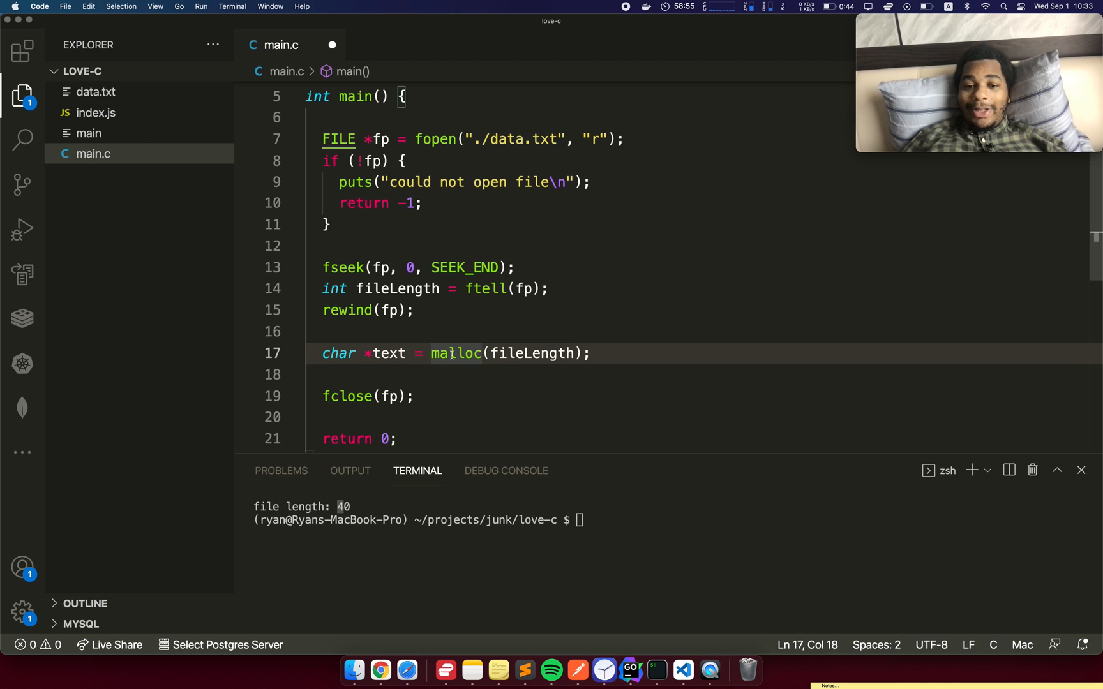
pyautogui.doubleClick(449, 354)
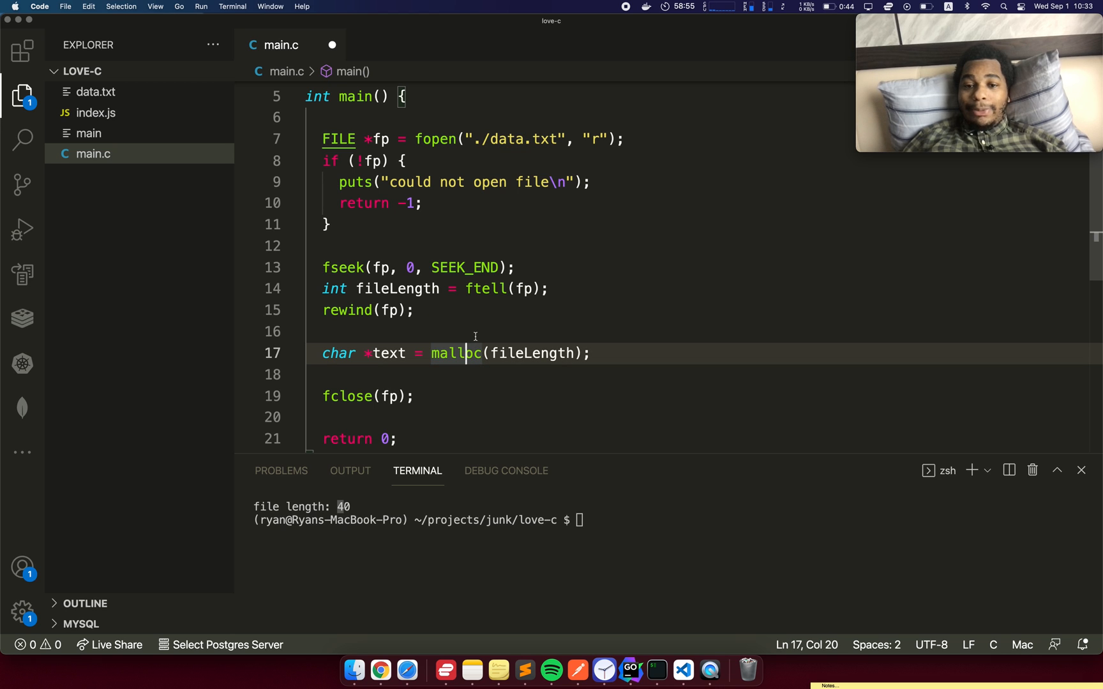
pyautogui.doubleClick(533, 353)
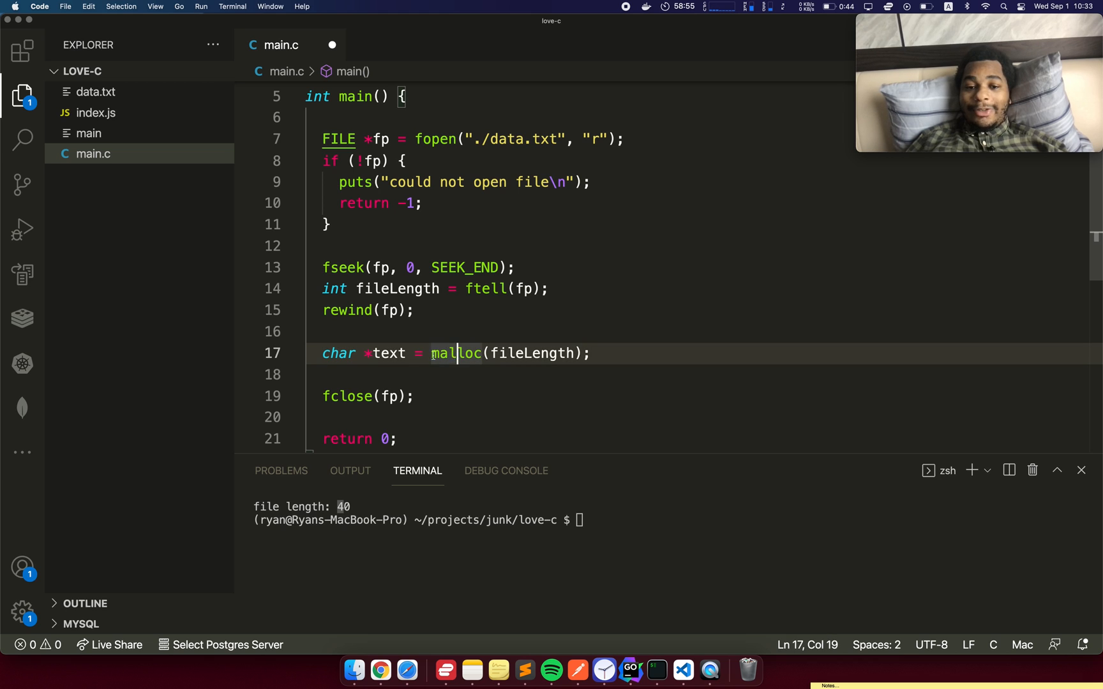
pyautogui.doubleClick(456, 353)
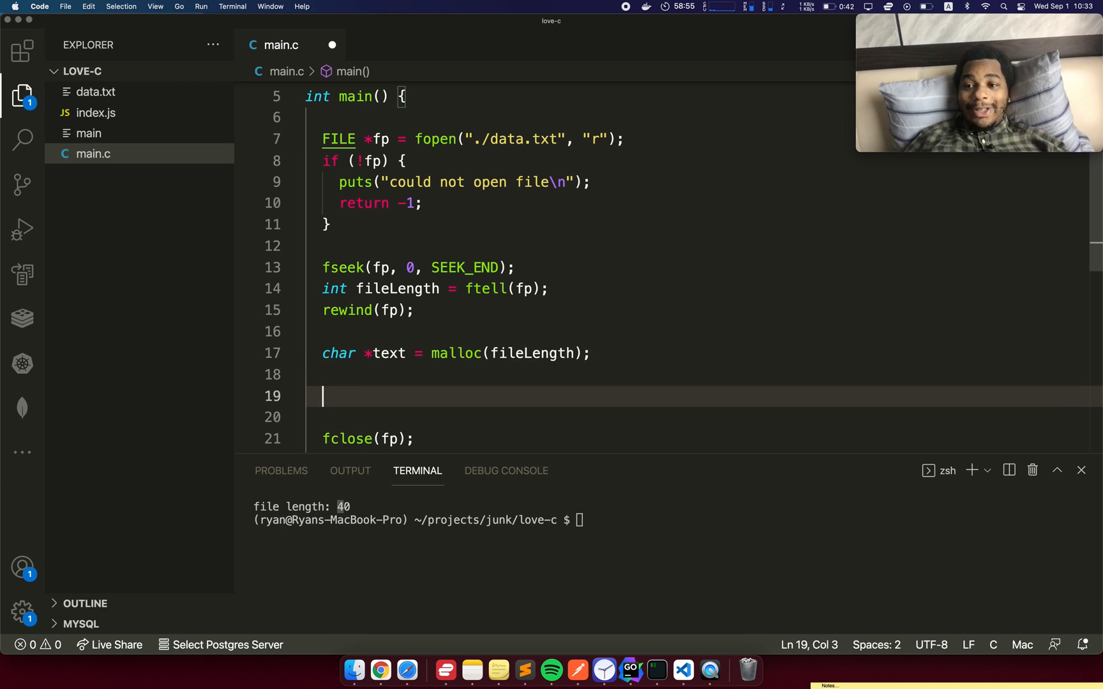
# Step: Add free(text) and above it fread(text, sizeof(char), fileLength, fp);
pyautogui.write('free(text);')
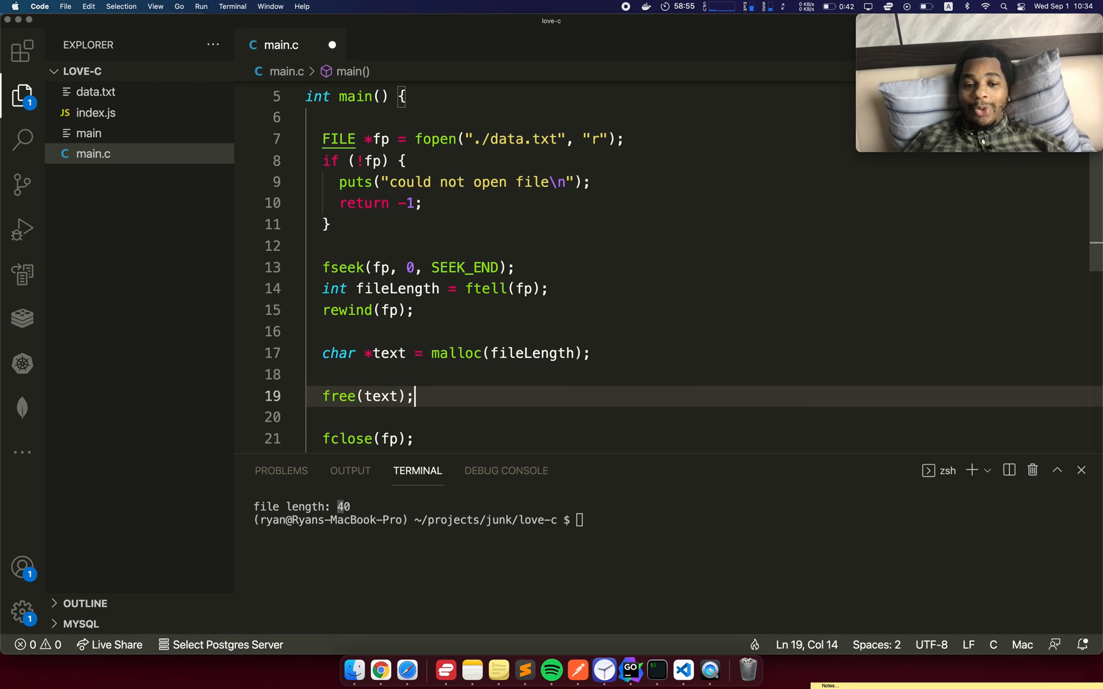
pyautogui.press('Backspace')
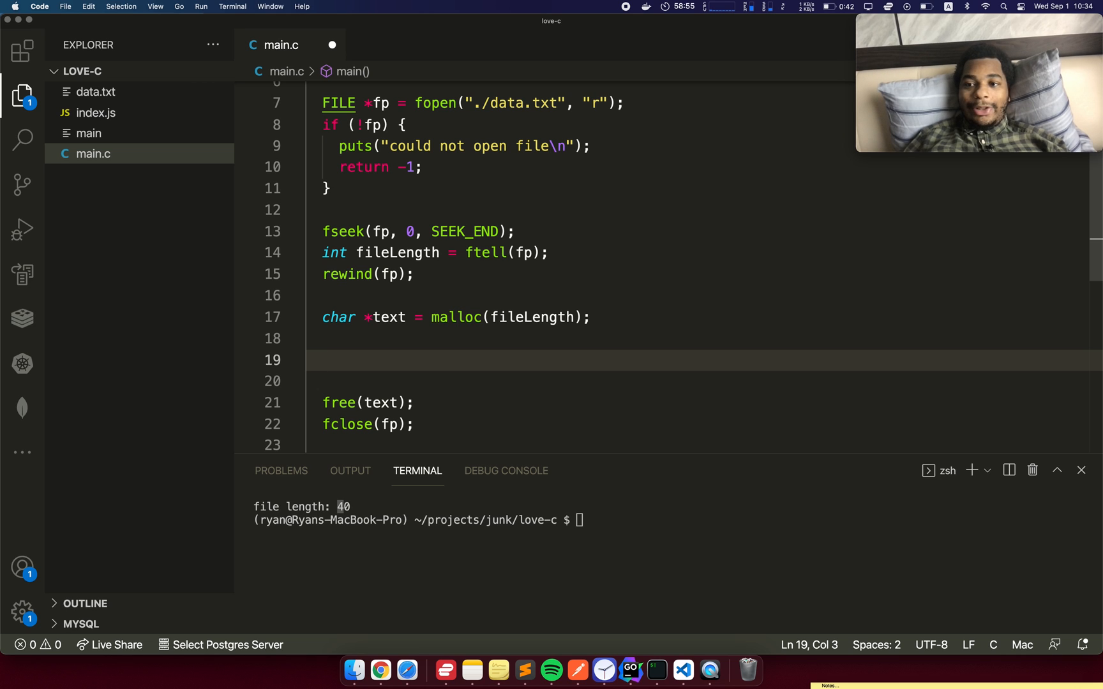
pyautogui.write('fread(text,')
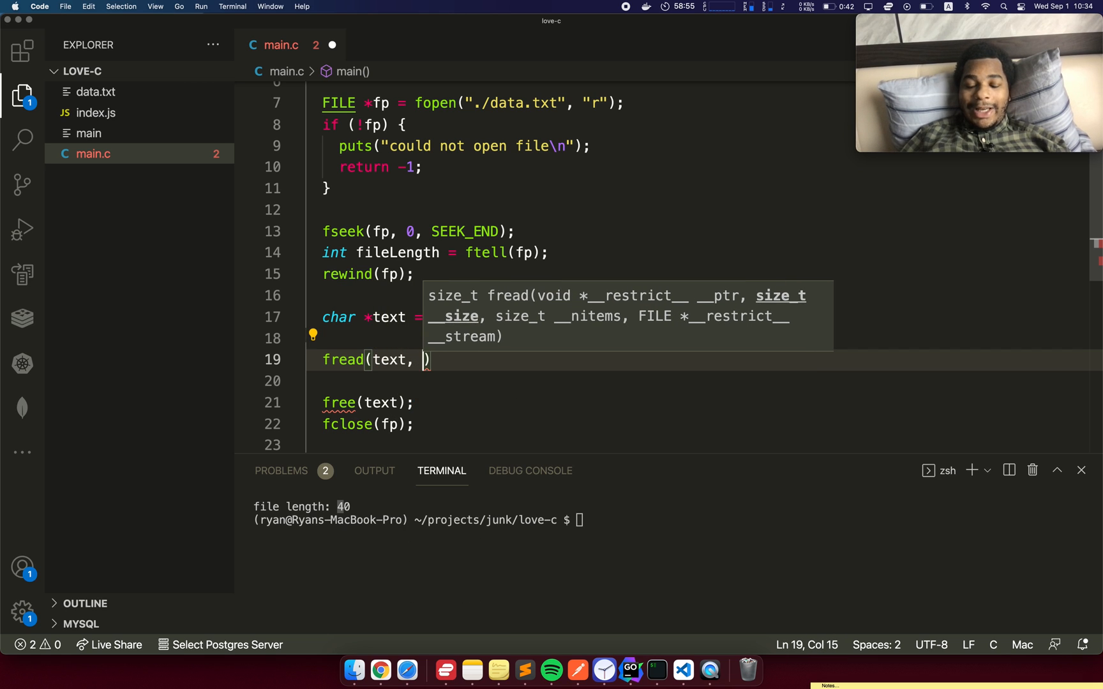
pyautogui.write('sizeof(')
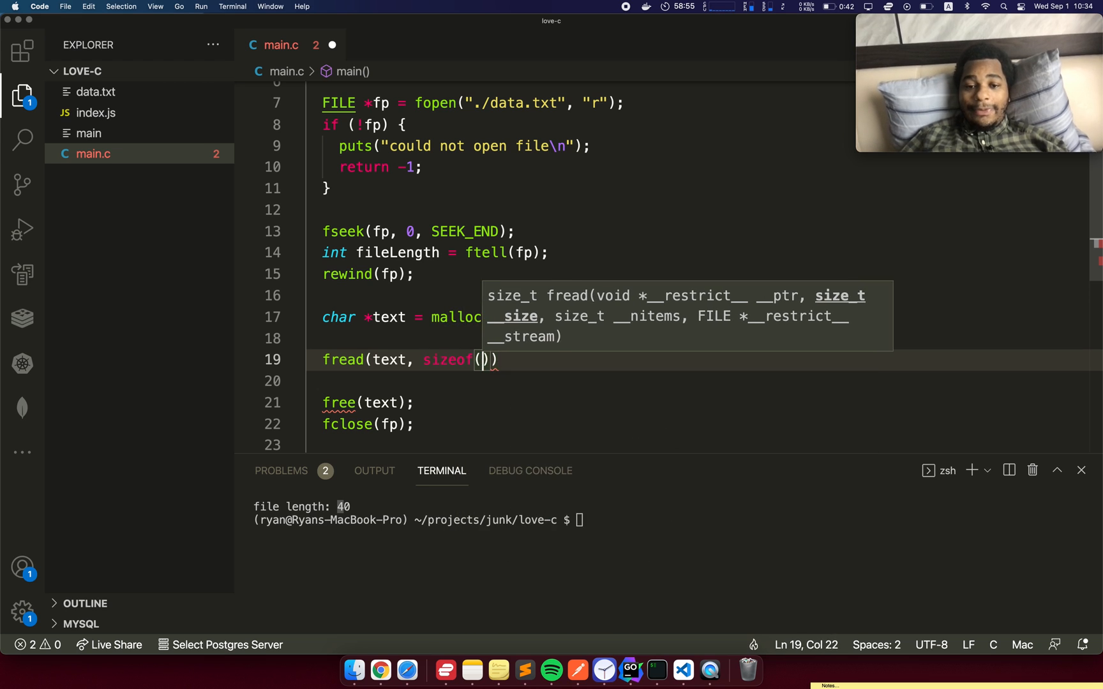
pyautogui.write('char),')
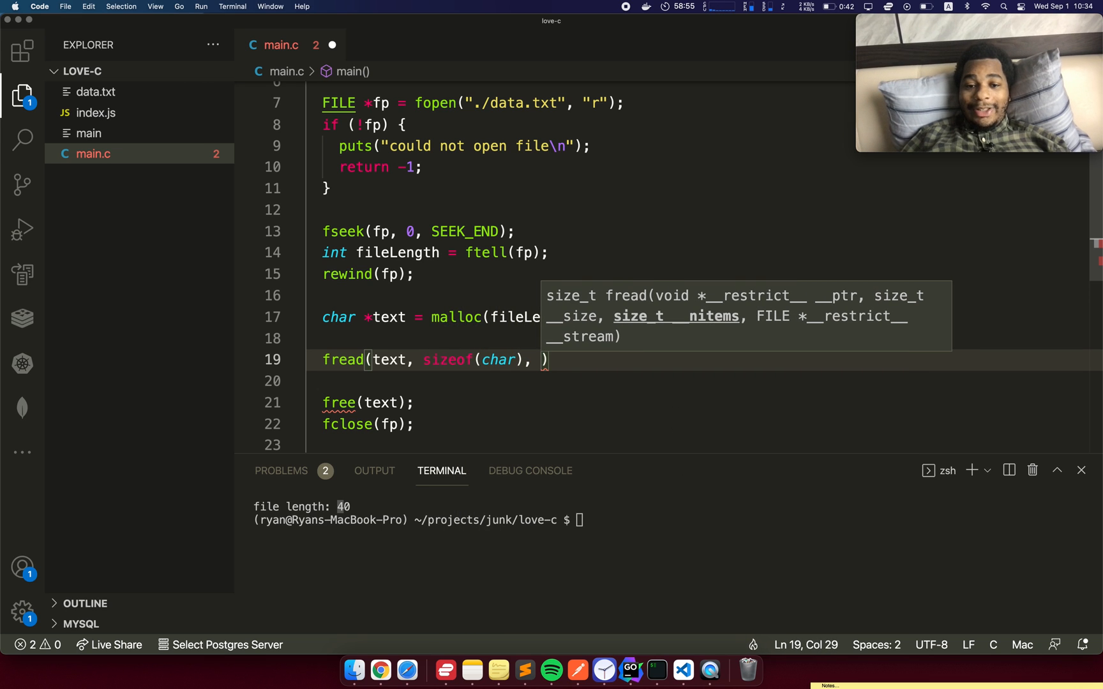
pyautogui.write('f')
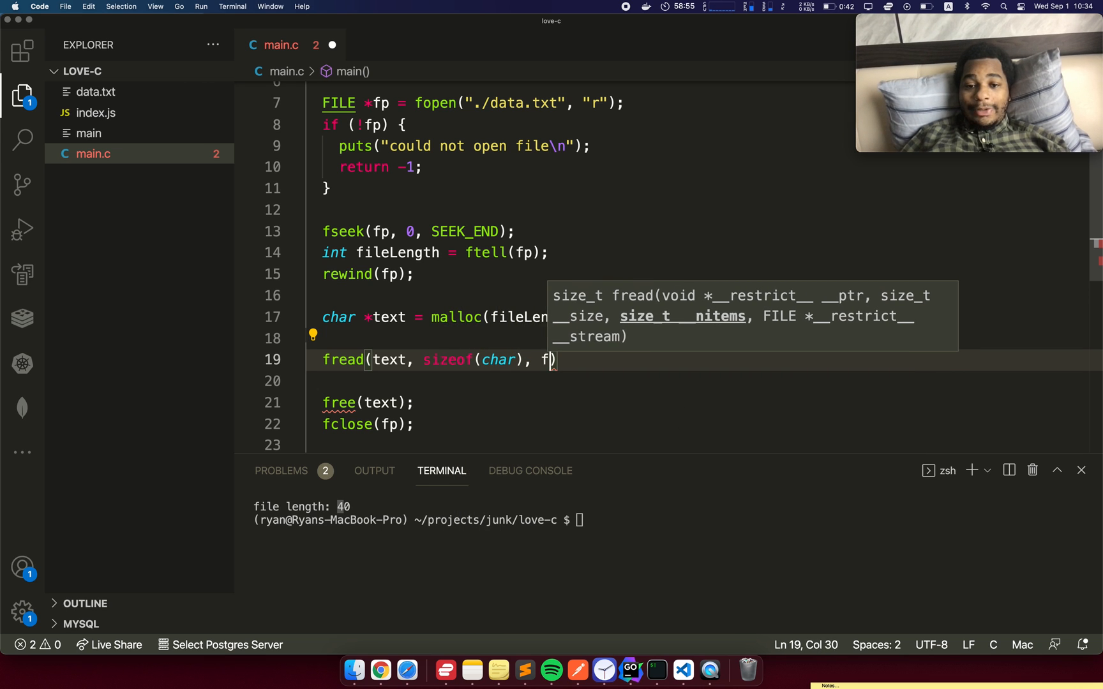
pyautogui.write('ileLength, f')
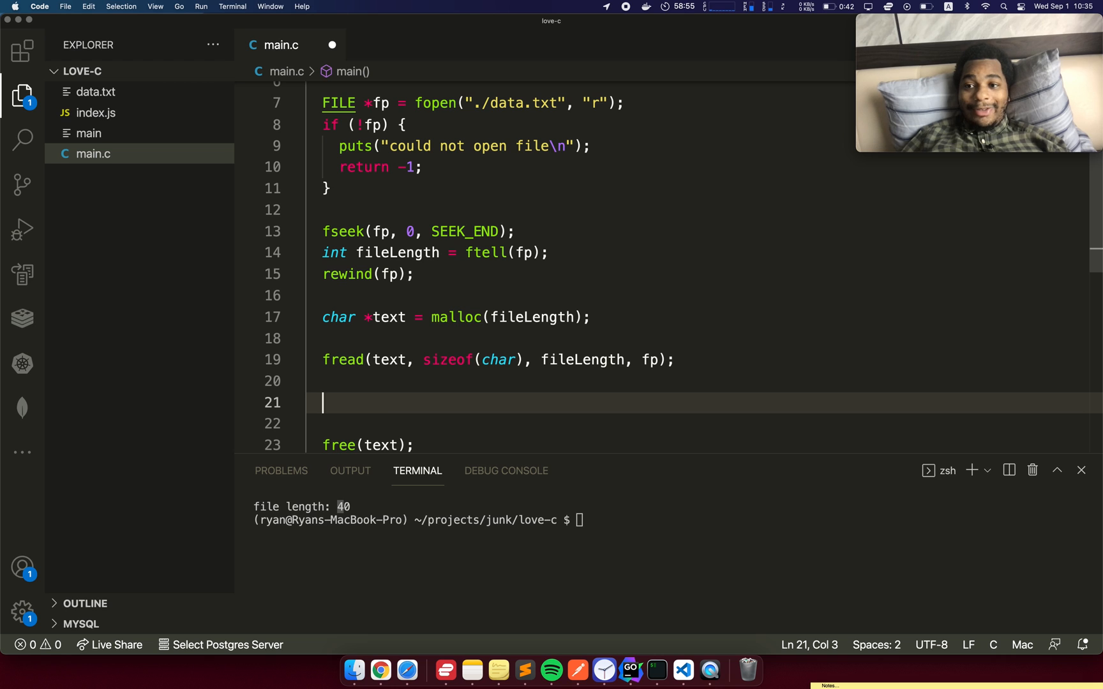
# Step: Print the buffer with puts(text);
pyautogui.write('puts(')
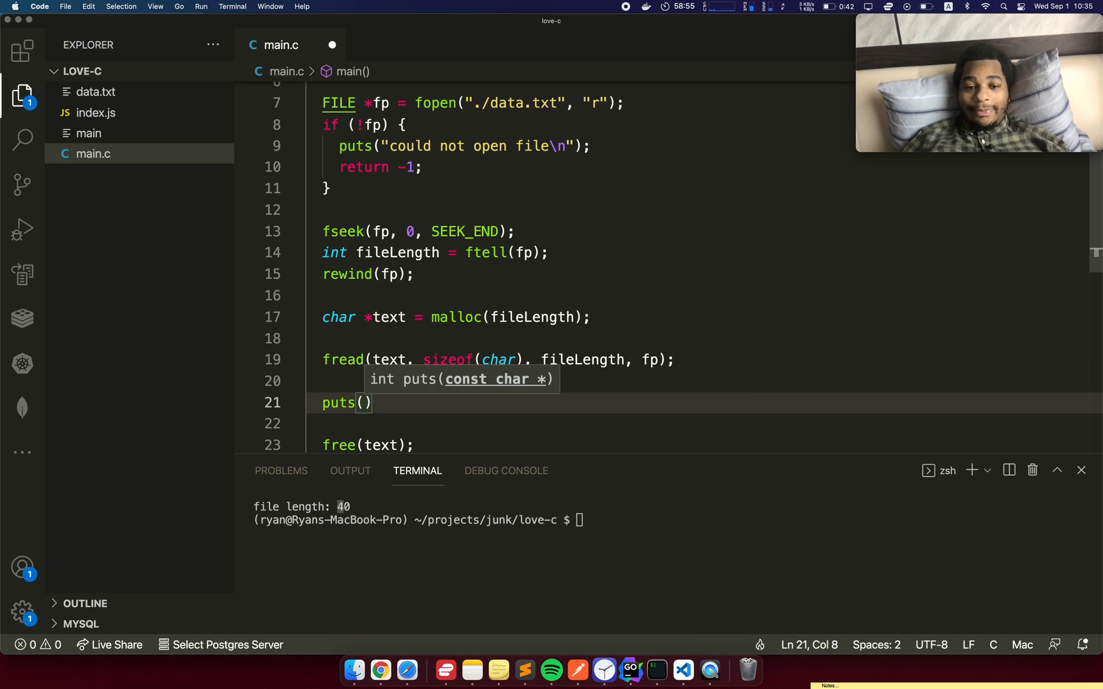
pyautogui.write('text);')
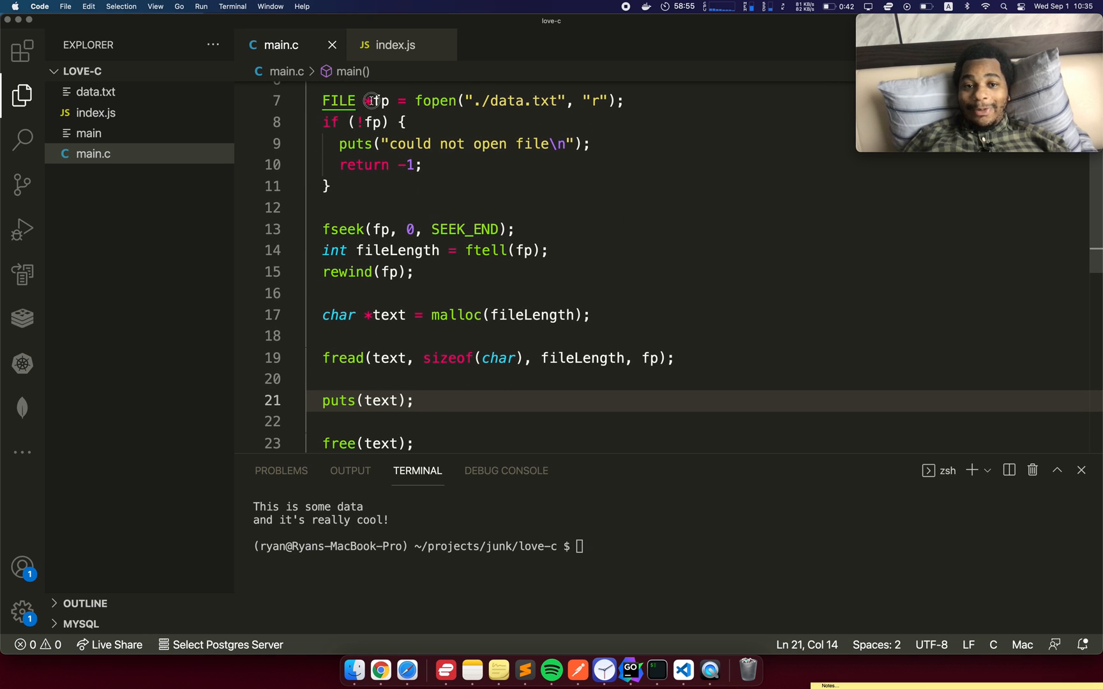
# Step: Review the cleanup lines, compare with index.js's readFileSync version, and return to main.c
pyautogui.click(375, 101)
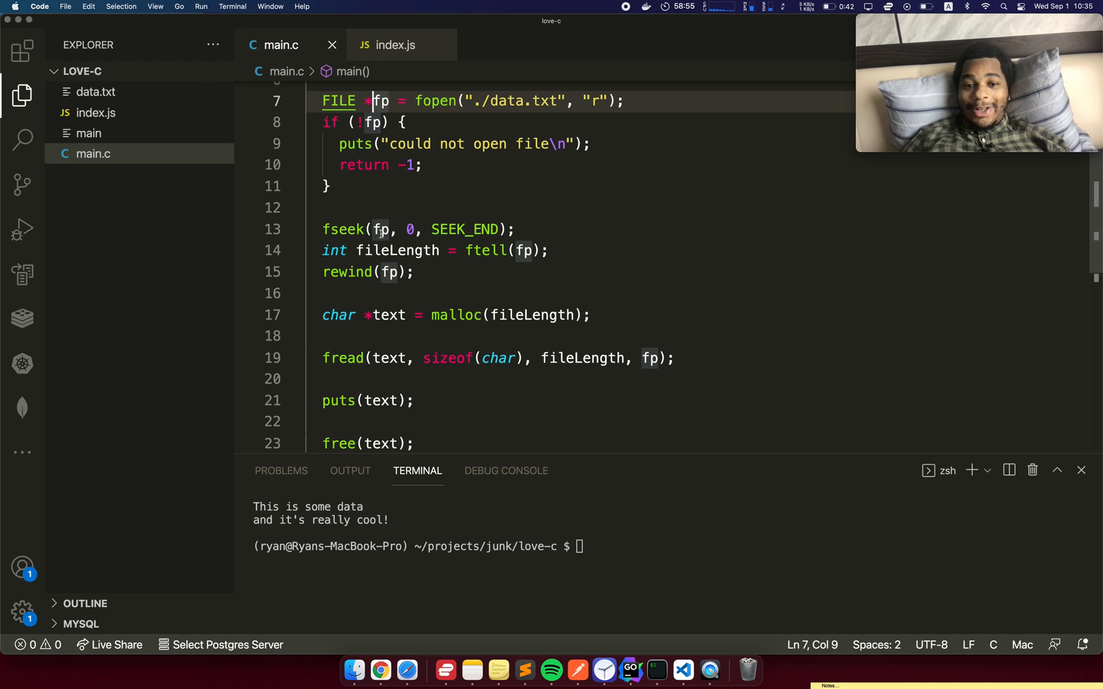
pyautogui.scroll(-3)
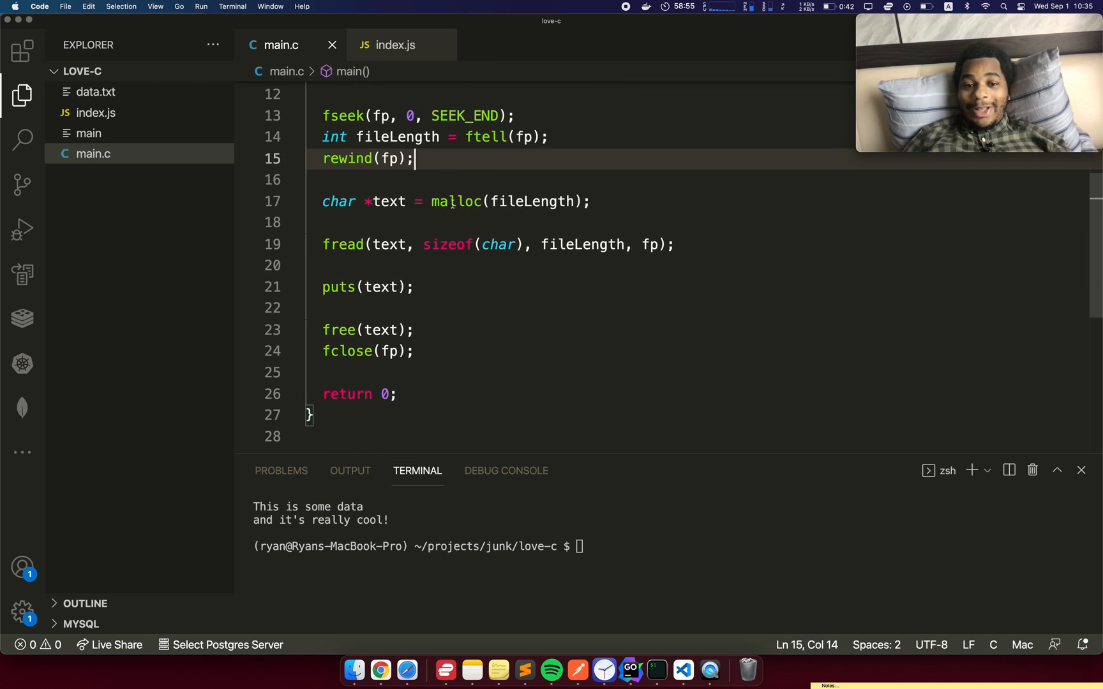
pyautogui.doubleClick(457, 201)
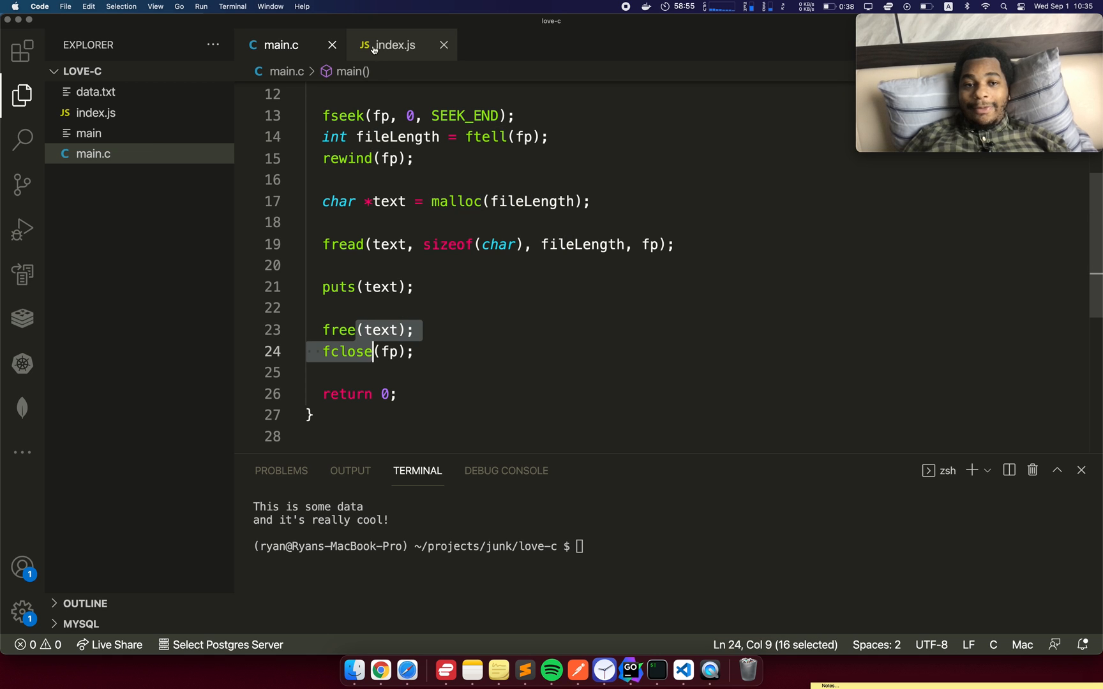
pyautogui.click(387, 45)
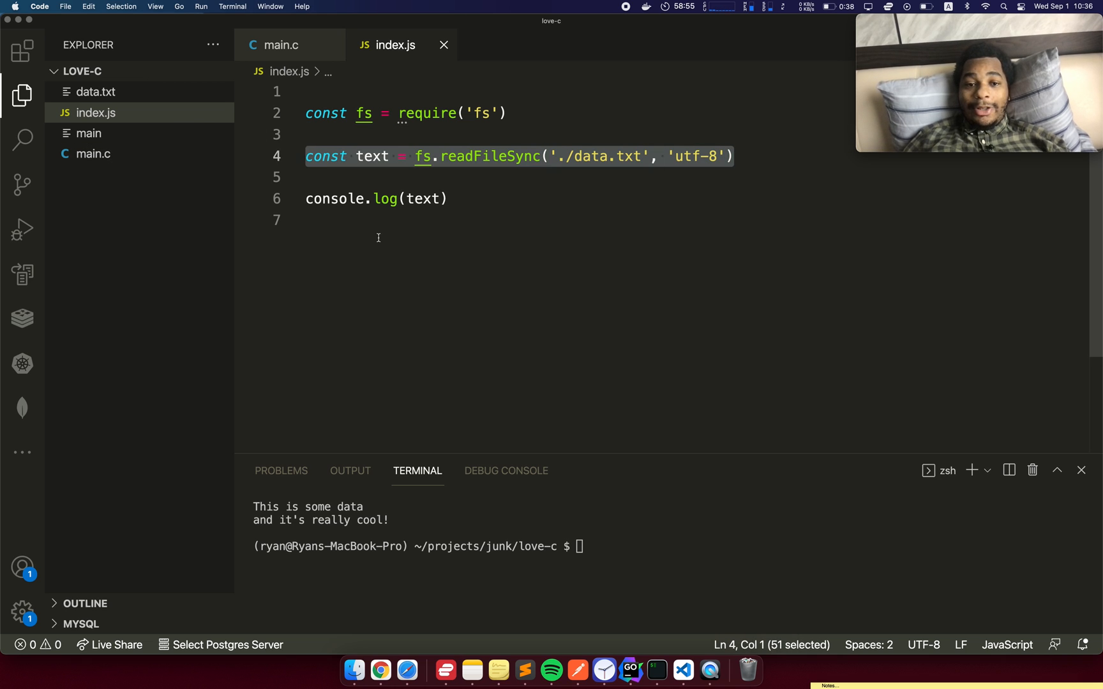
pyautogui.click(281, 44)
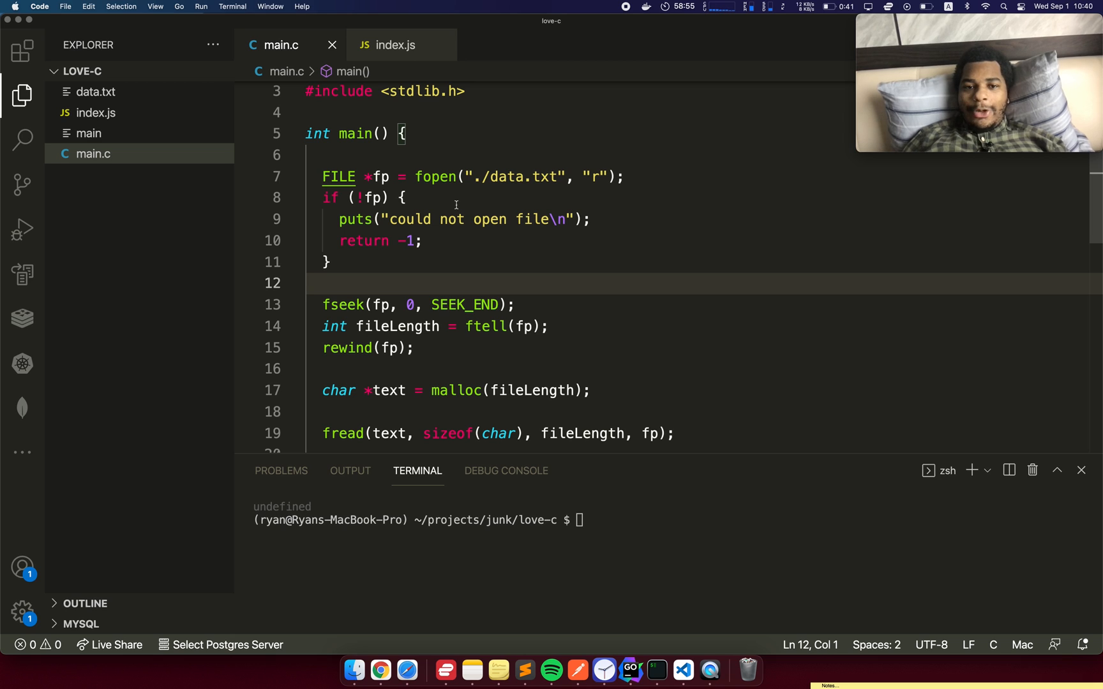
# Step: Select the text pointer variable to begin stripping the file-reading code
pyautogui.doubleClick(380, 176)
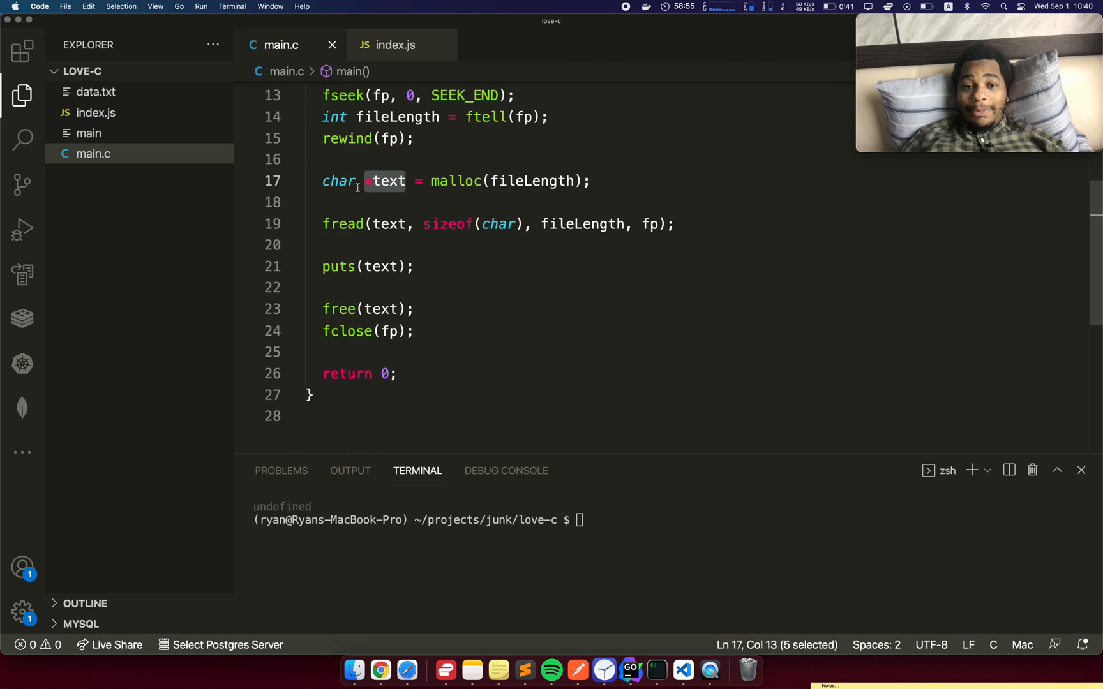
pyautogui.moveTo(384, 181)
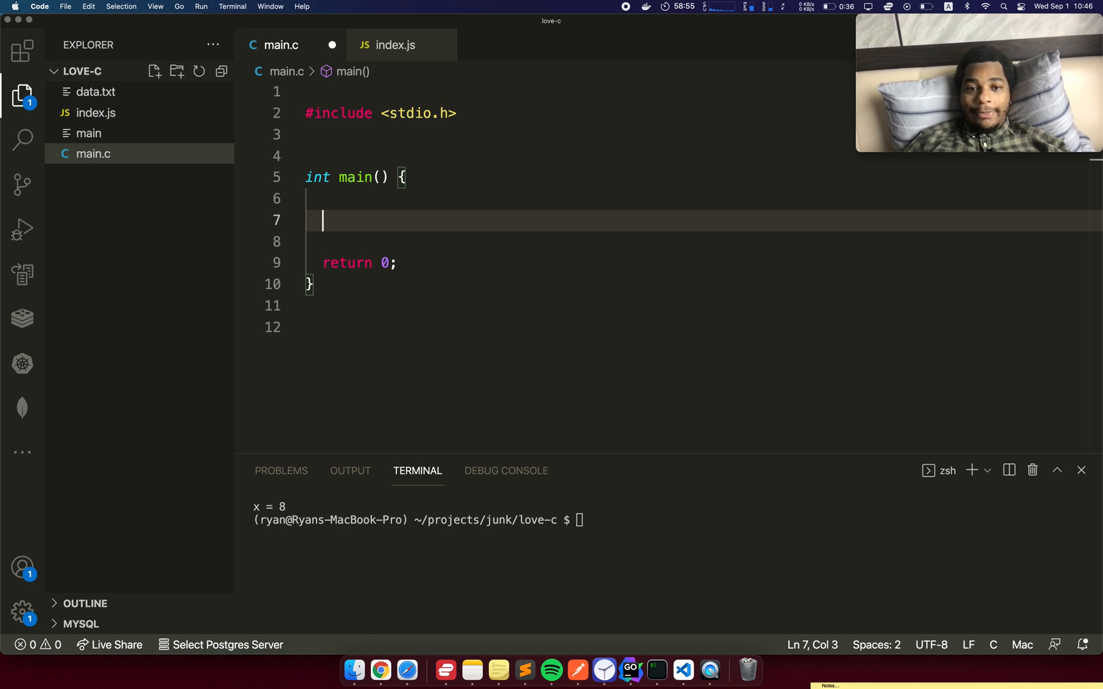
# Step: Declare int x = 7, call incrementValue(x), and define incrementValue(int n) doing n = n + 1
pyautogui.write('i')
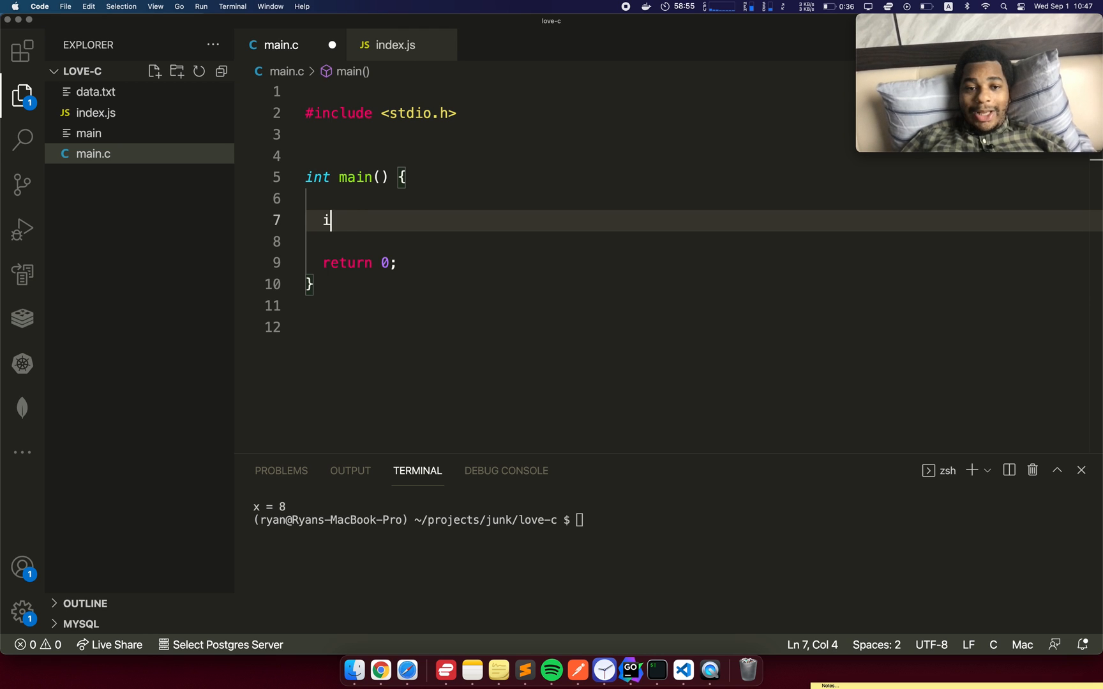
pyautogui.write('nt x = 7;')
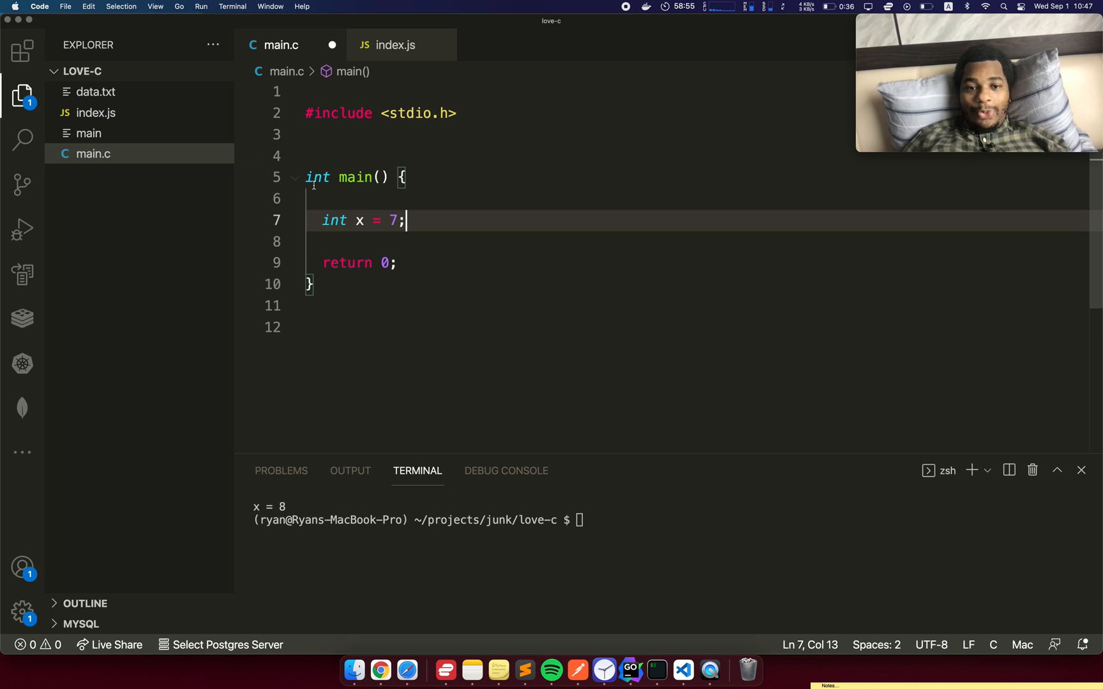
pyautogui.write('incrementValue(x);')
pyautogui.click(697, 156)
pyautogui.write('void incrementValue() {')
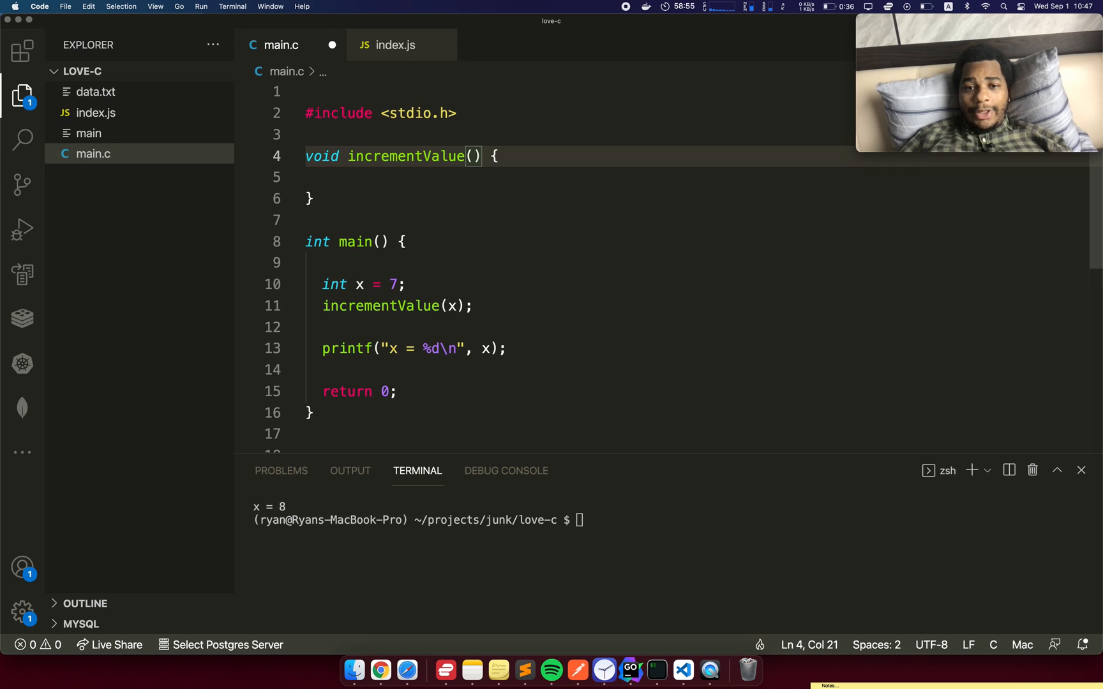
pyautogui.write('int n')
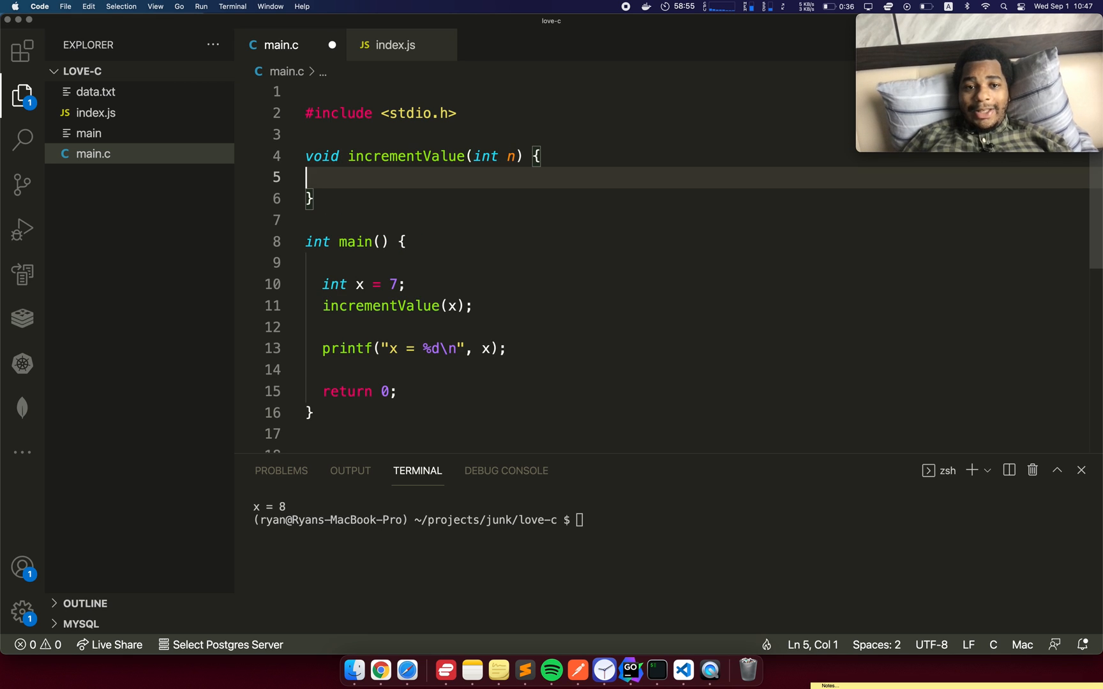
pyautogui.write('n =')
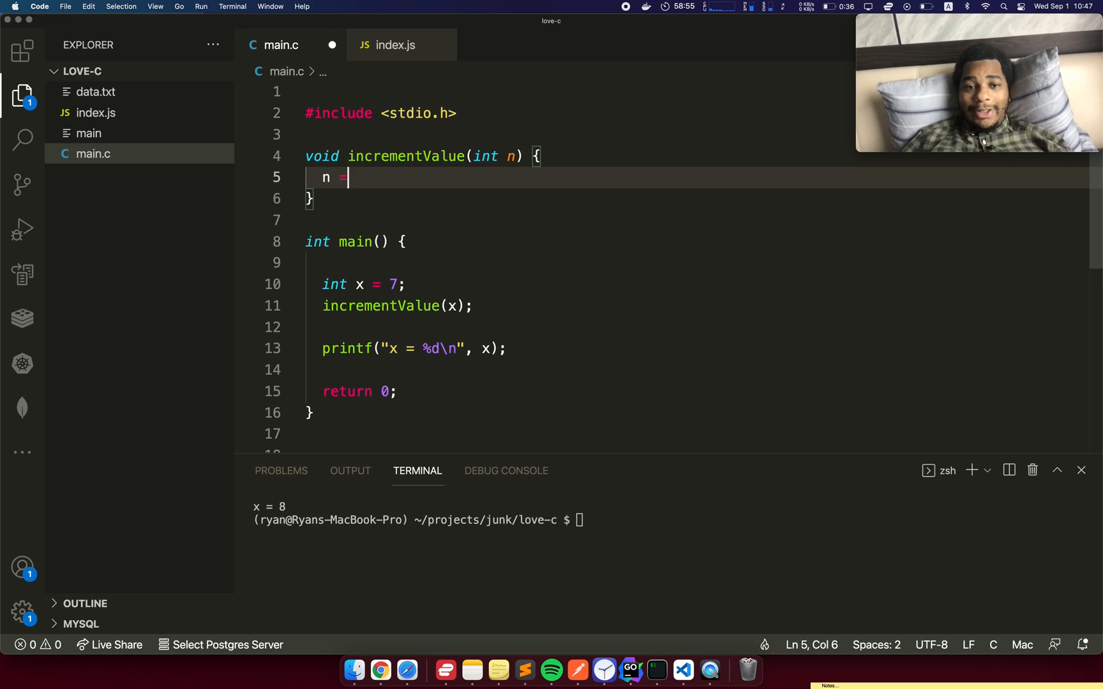
pyautogui.write('n + 1;')
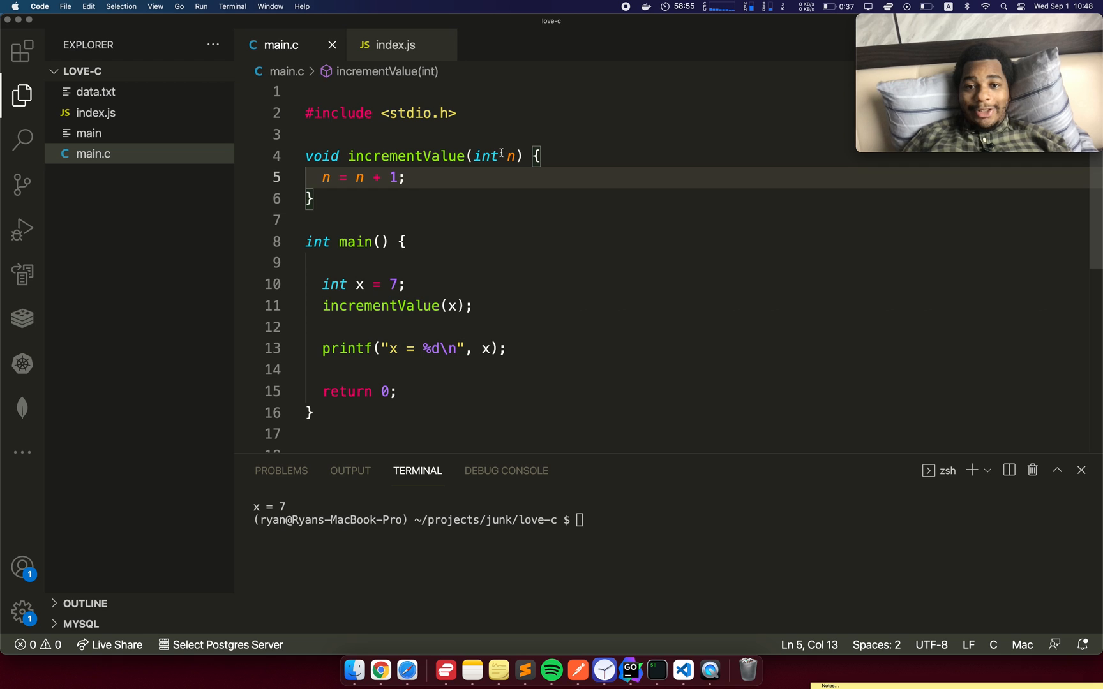
# Step: Change the parameter to int *n with pointer dereferences and pass &x in the call
pyautogui.click(514, 156)
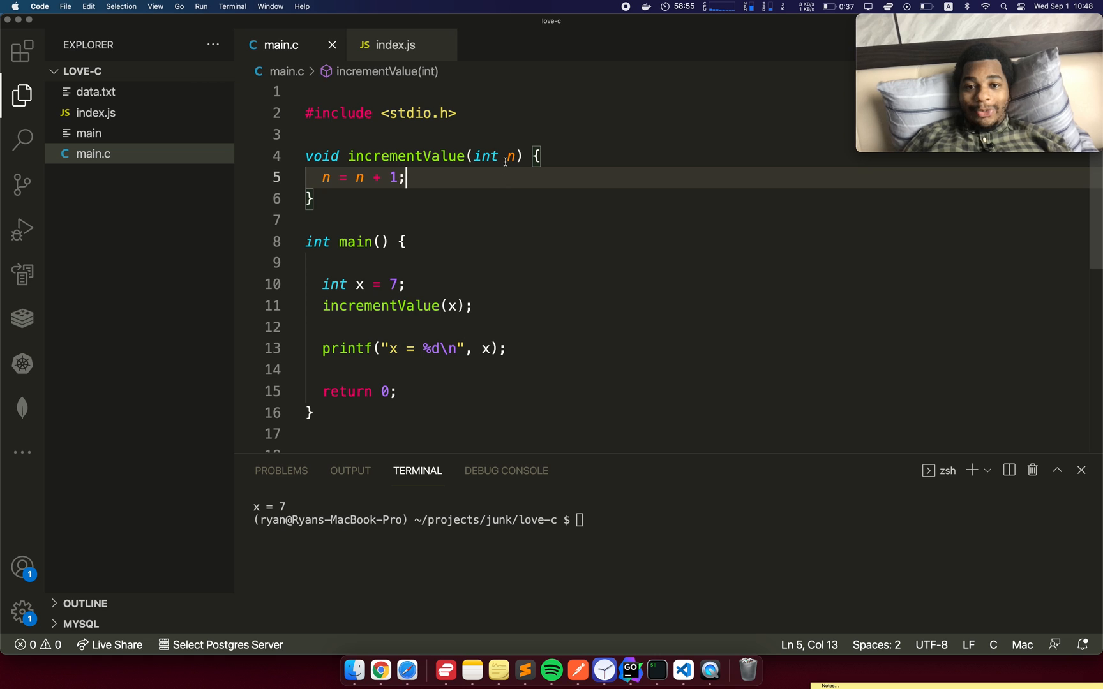
pyautogui.write('*')
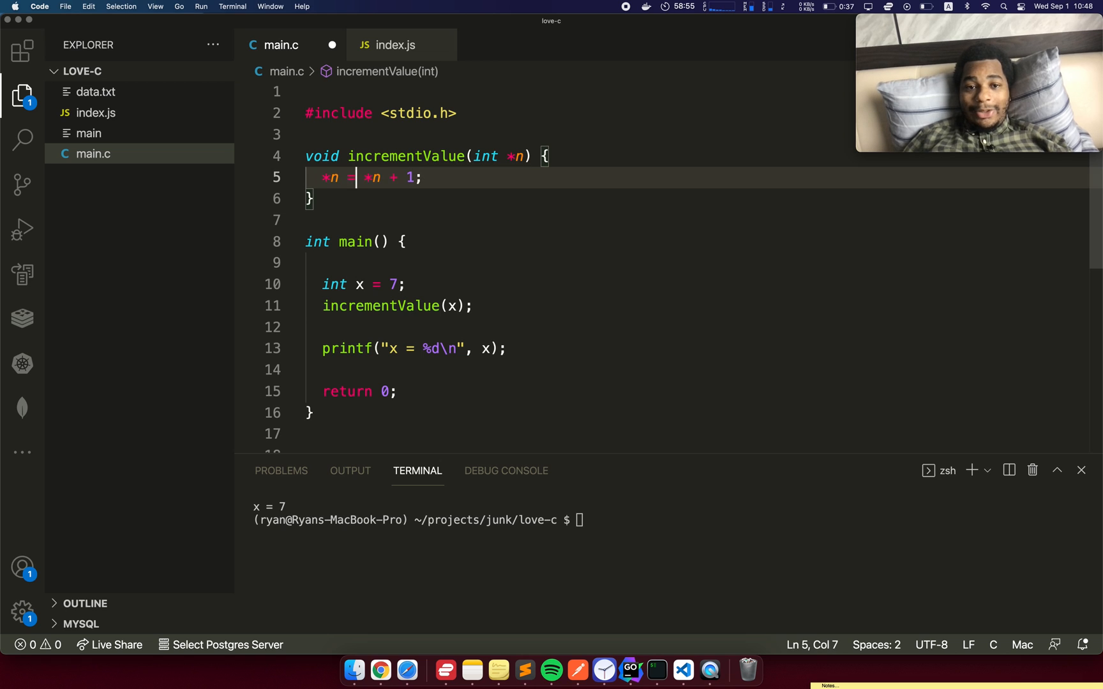
pyautogui.click(420, 178)
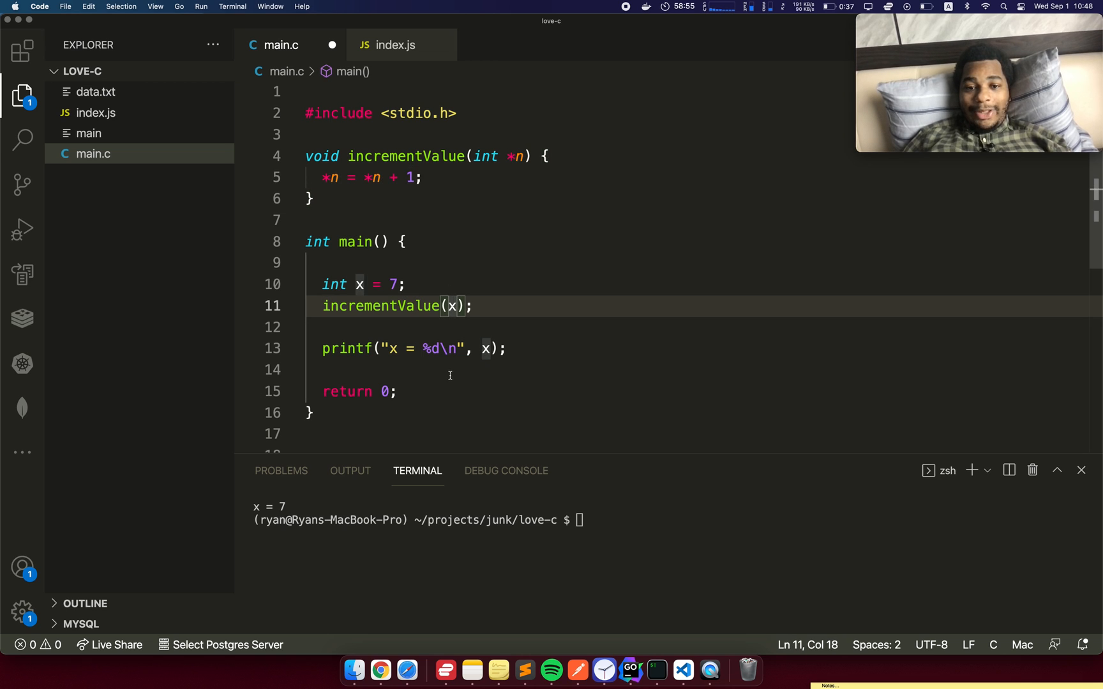
pyautogui.write('&')
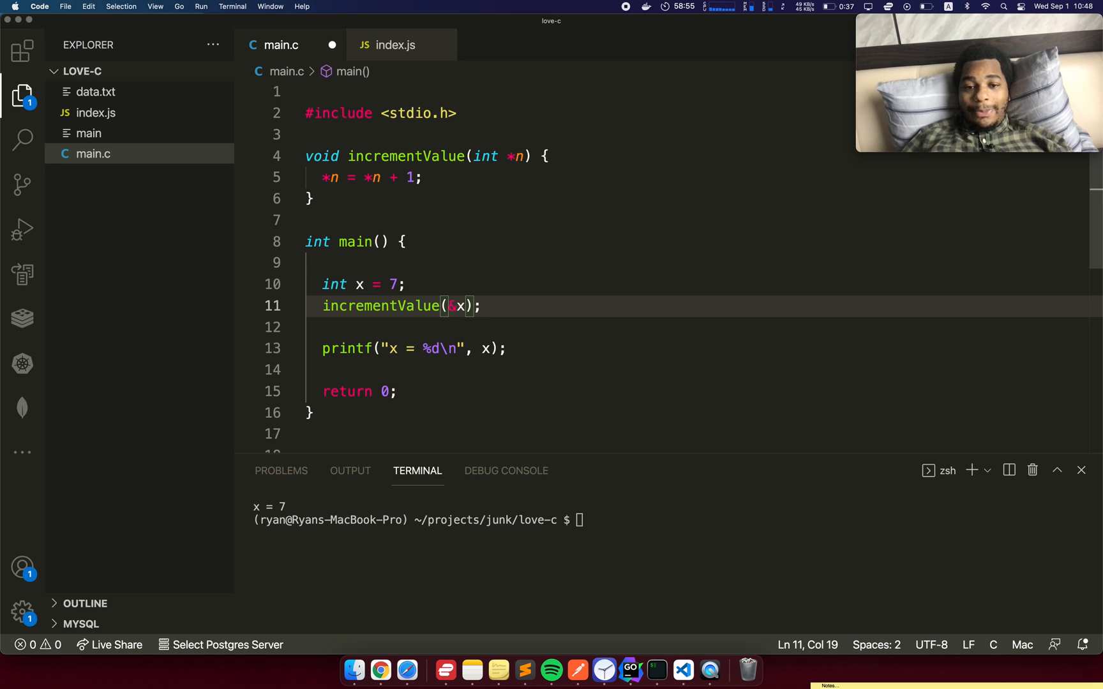